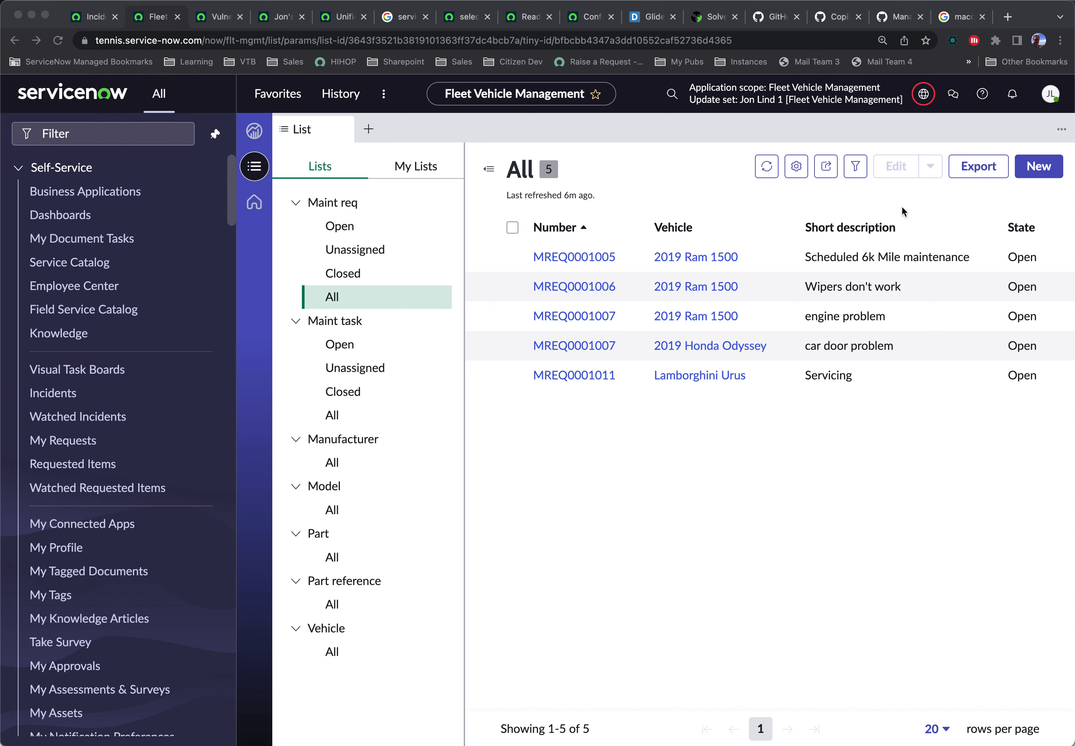
pyautogui.moveTo(955, 269)
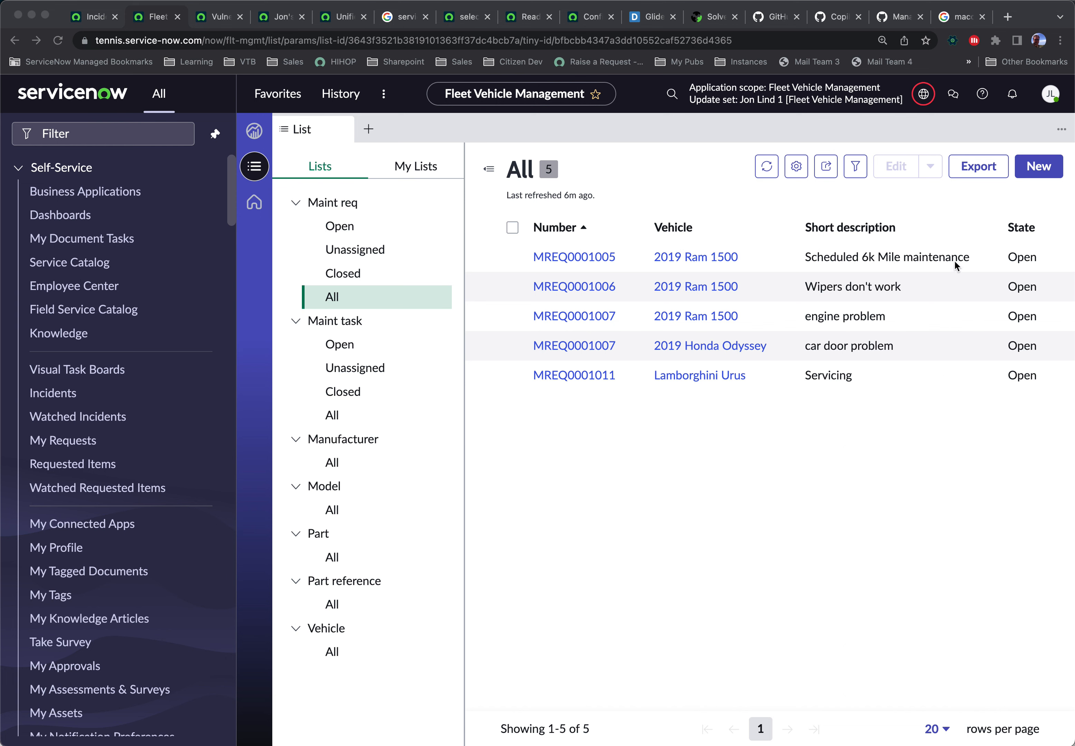
pyautogui.moveTo(788, 354)
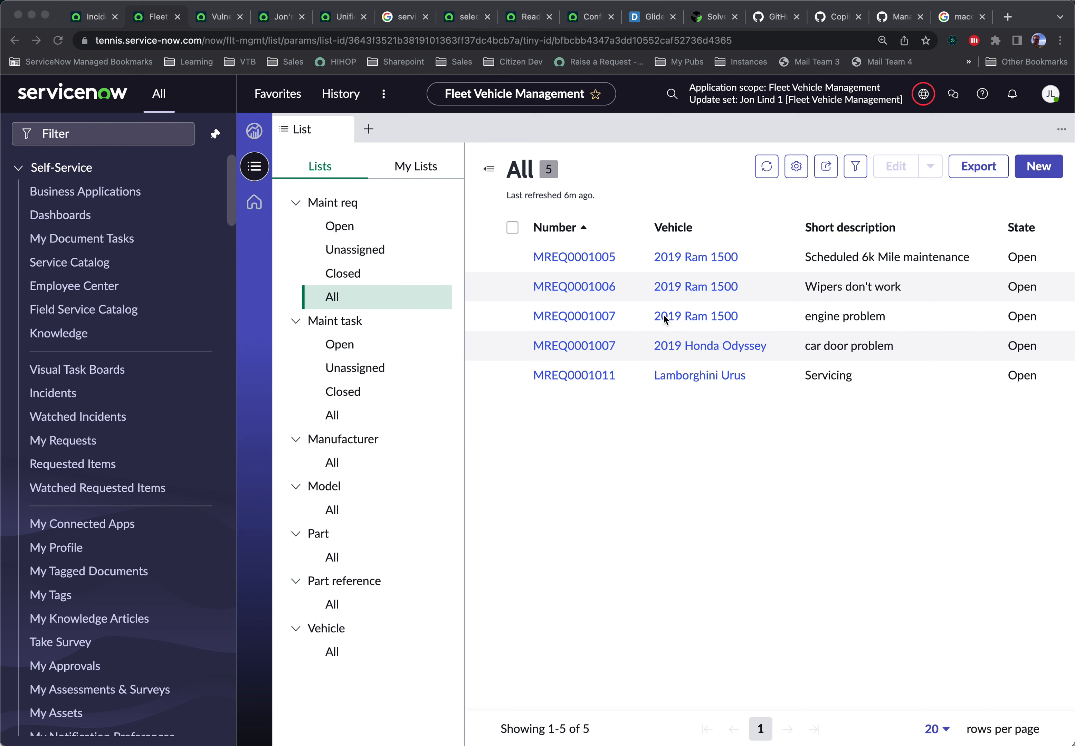
pyautogui.moveTo(832, 258)
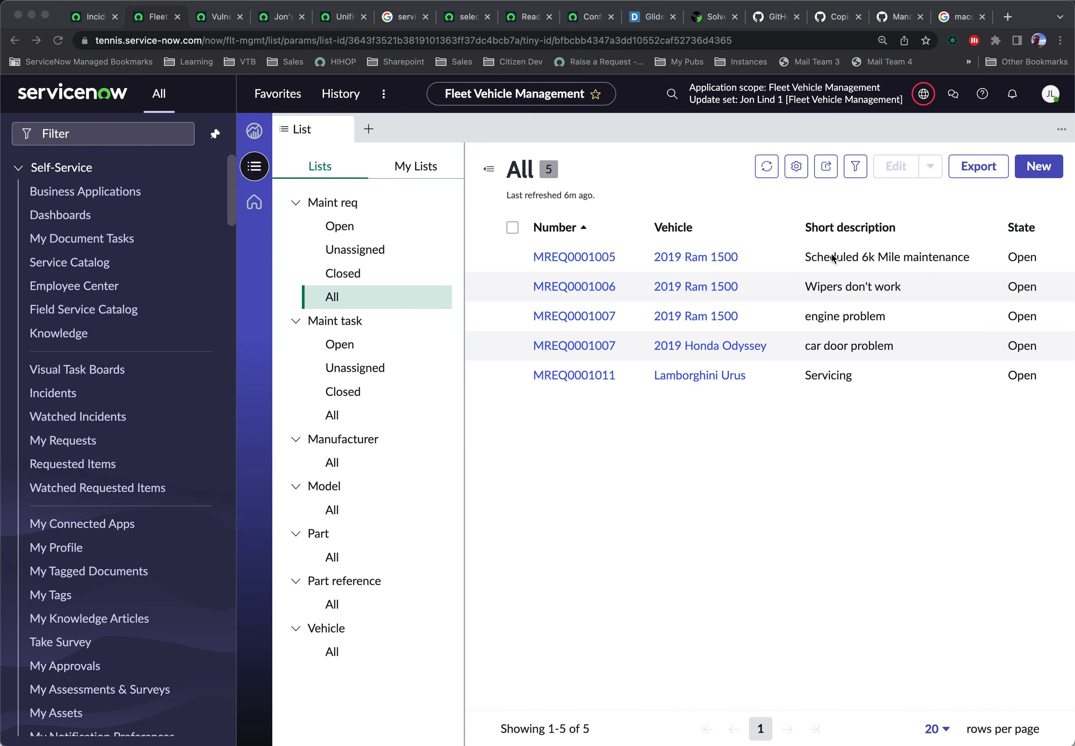
pyautogui.moveTo(780, 297)
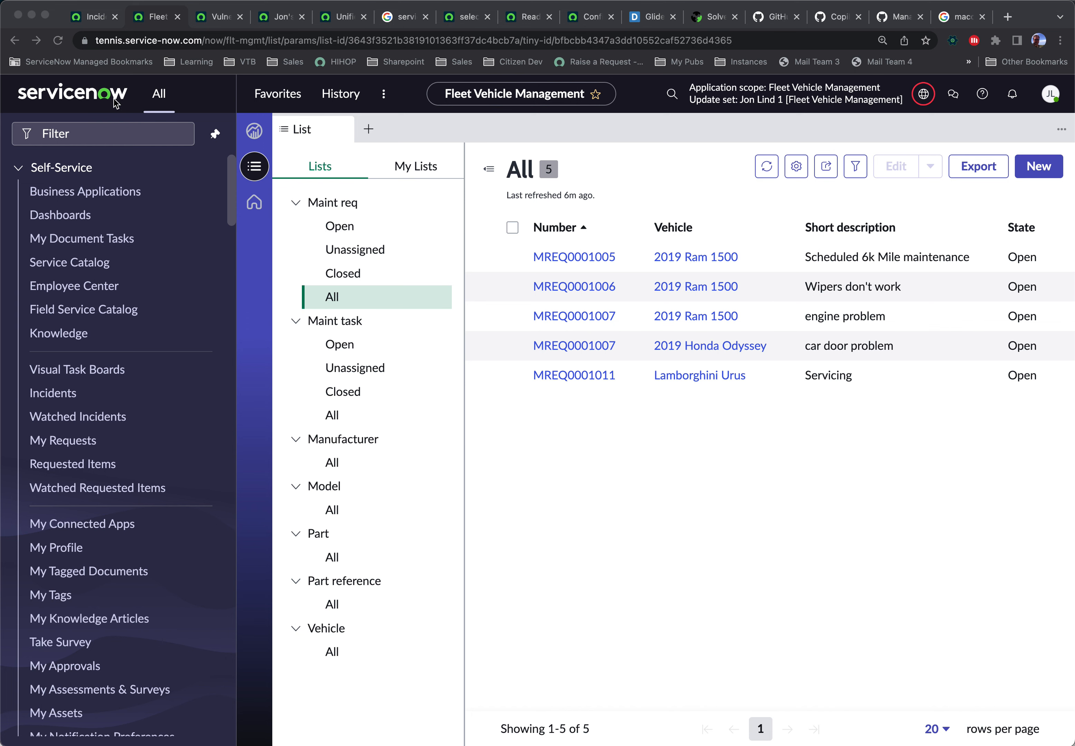
# Step: Find UX Declarative Actions via the navigator filter 'Declarativ' and show all 553 action assignments
pyautogui.click(93, 16)
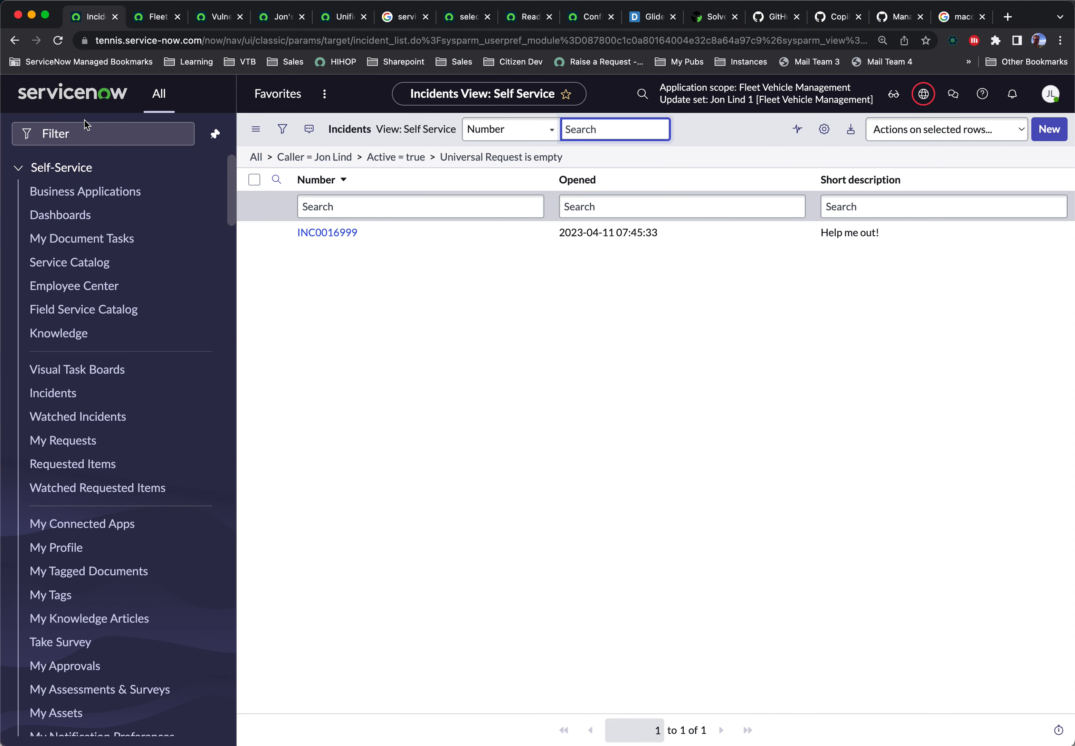
pyautogui.write('D')
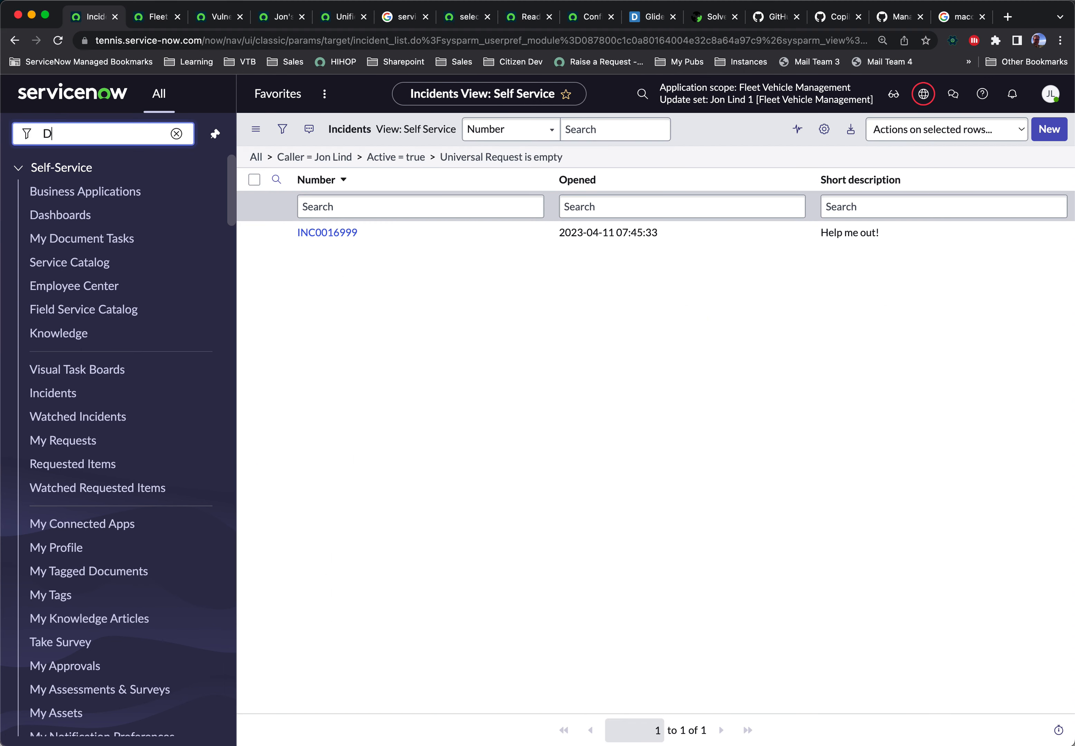
pyautogui.write('eclarative')
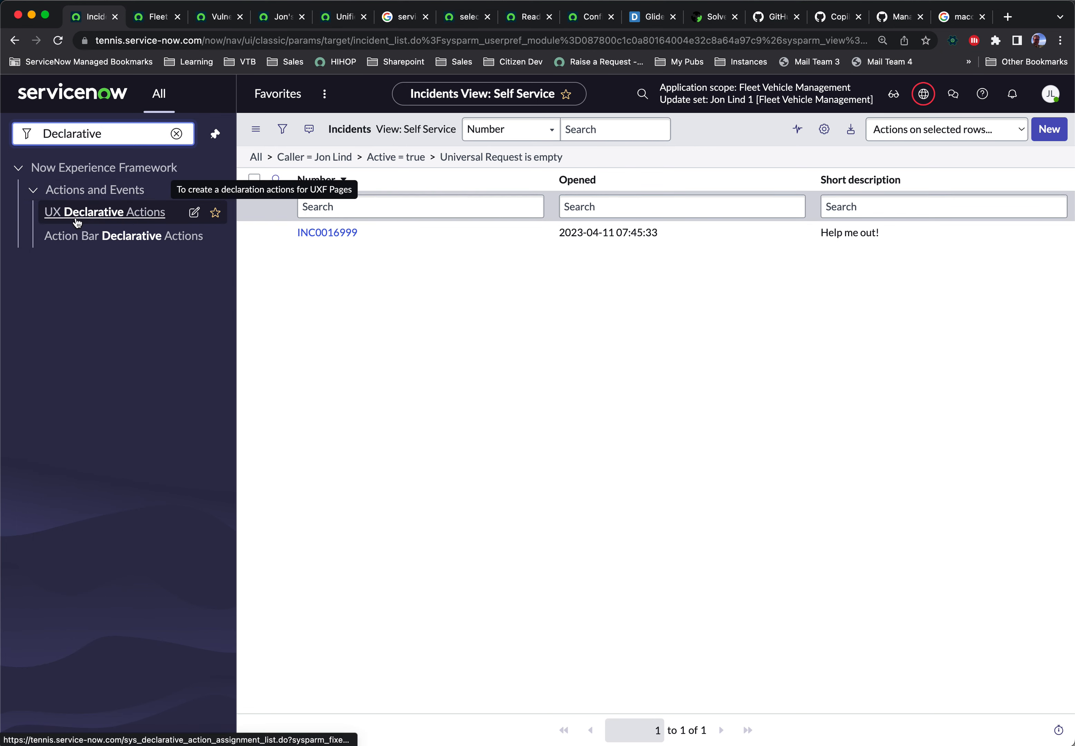
pyautogui.click(105, 212)
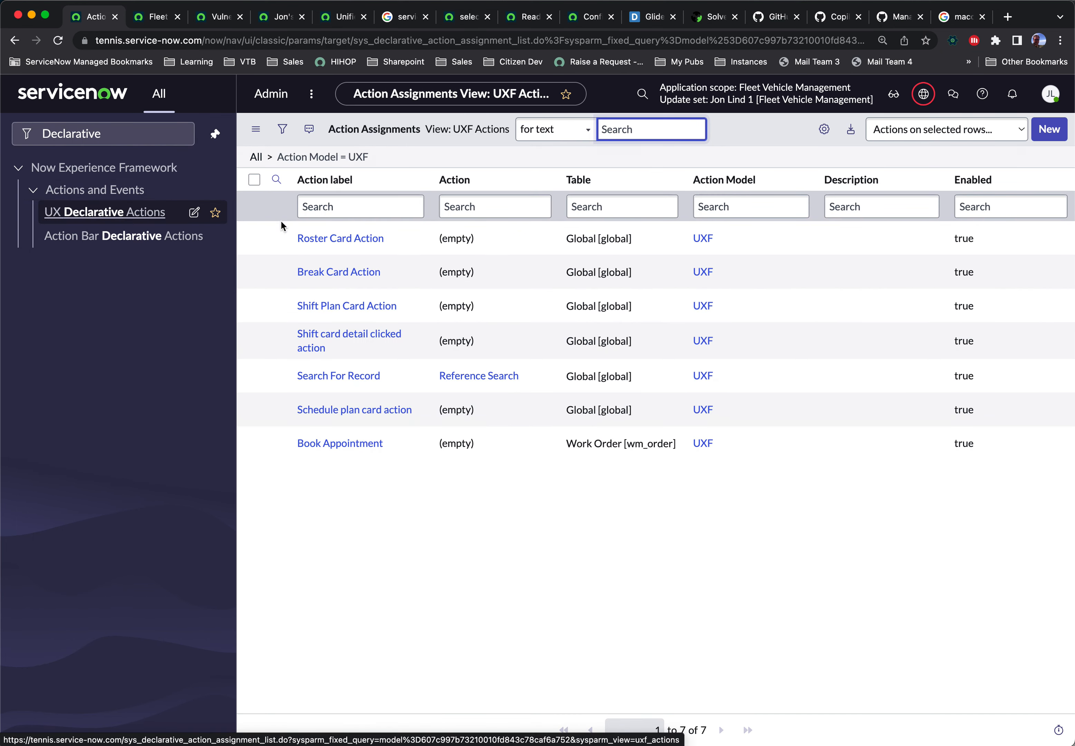
pyautogui.moveTo(435, 135)
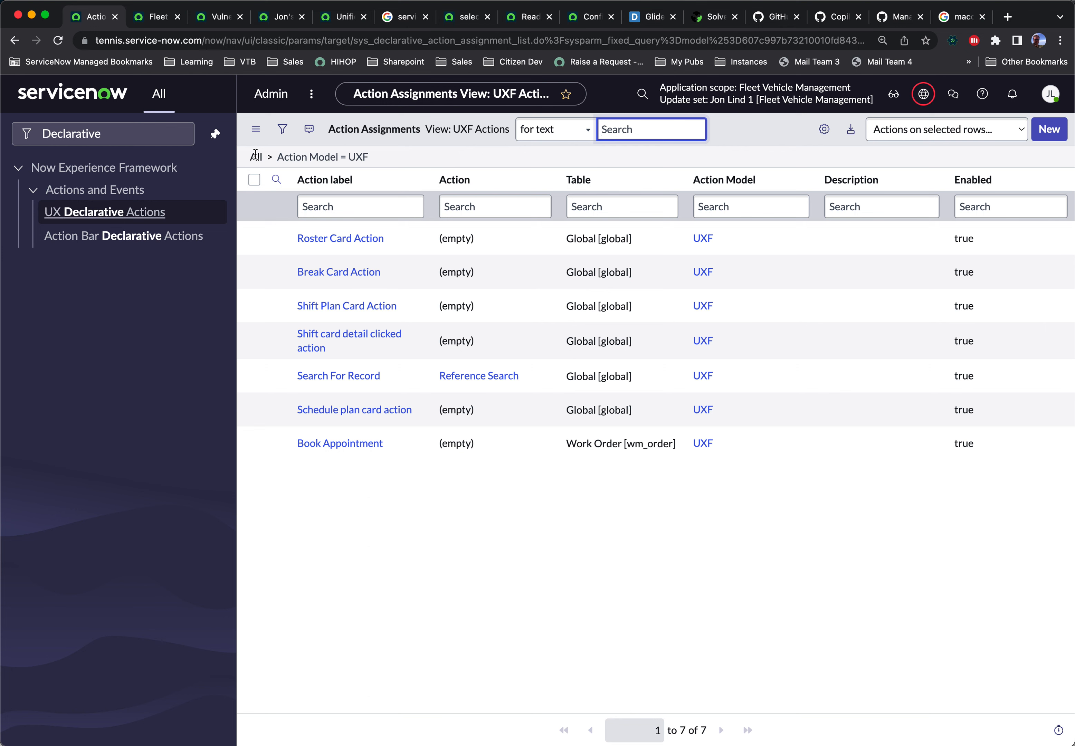
pyautogui.click(256, 129)
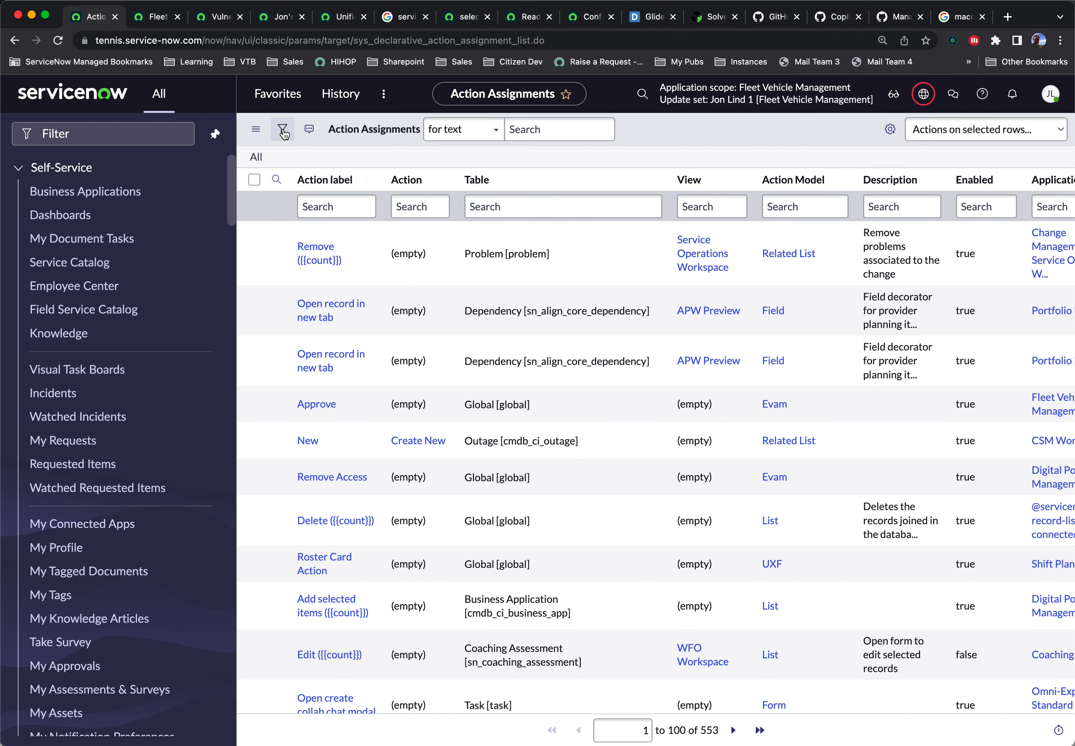
# Step: Add a filter condition where Action label is New
pyautogui.click(283, 129)
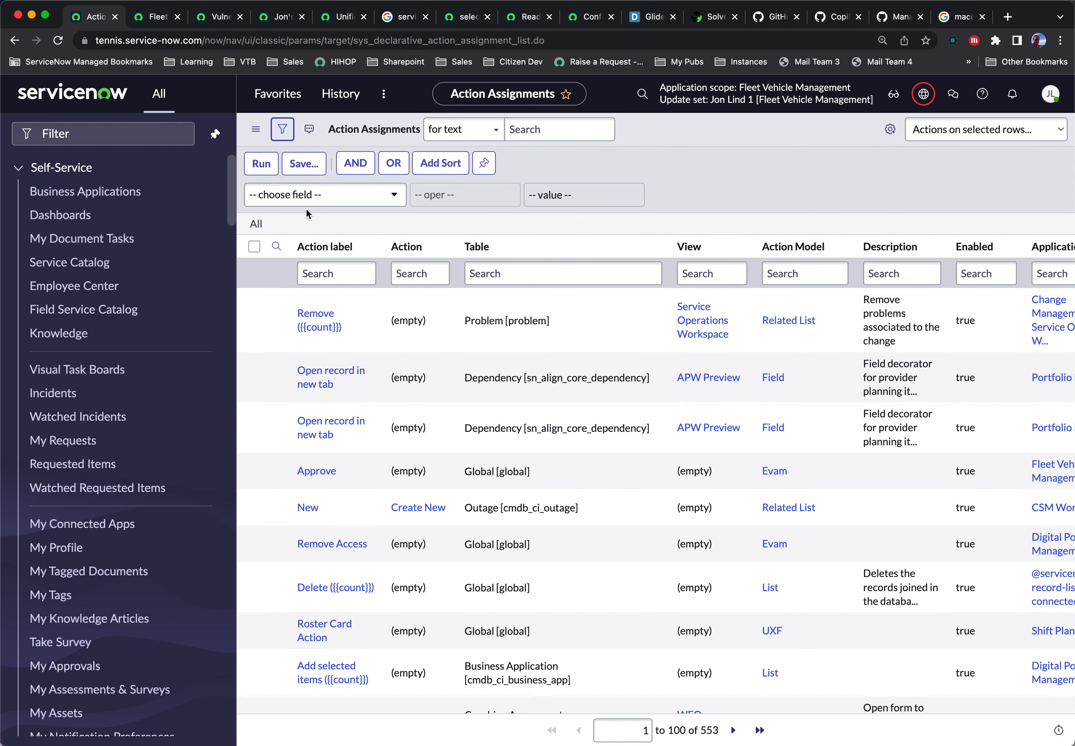
pyautogui.write('Action la')
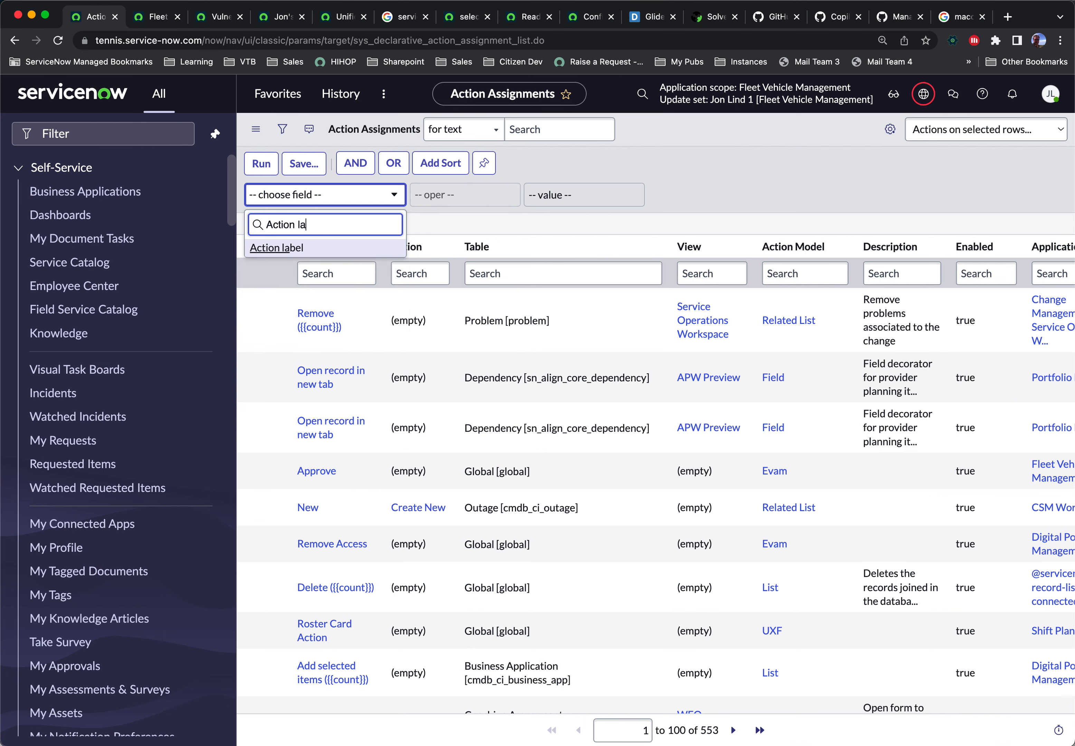
pyautogui.click(277, 248)
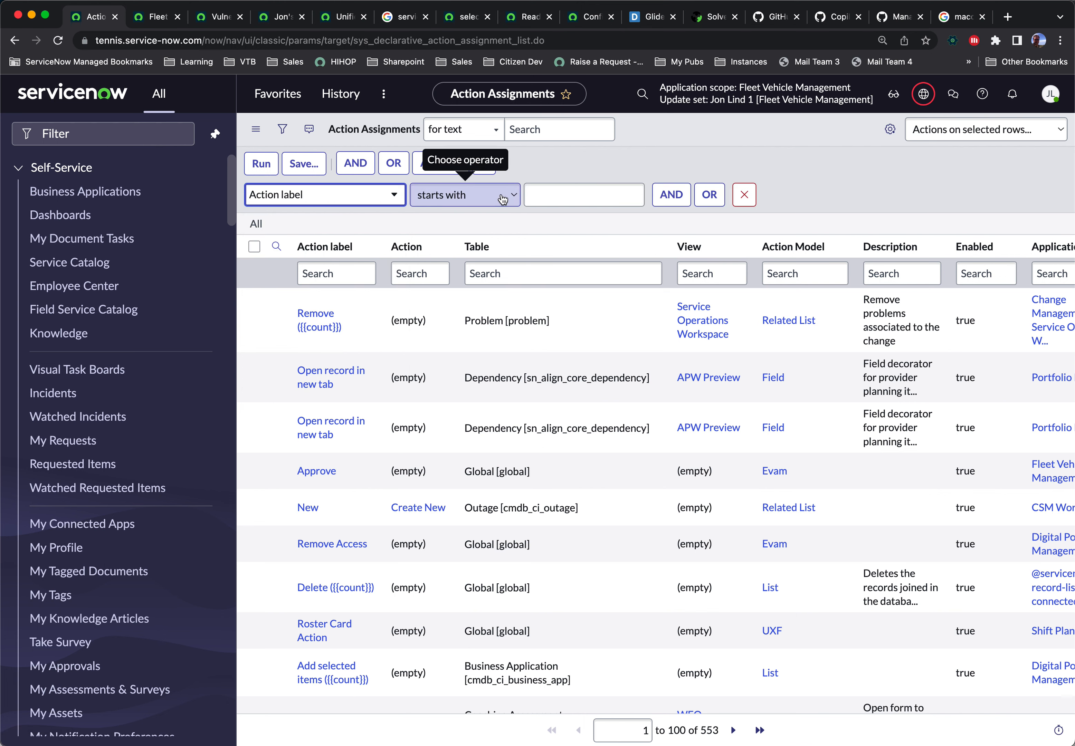
pyautogui.click(465, 195)
pyautogui.write('New')
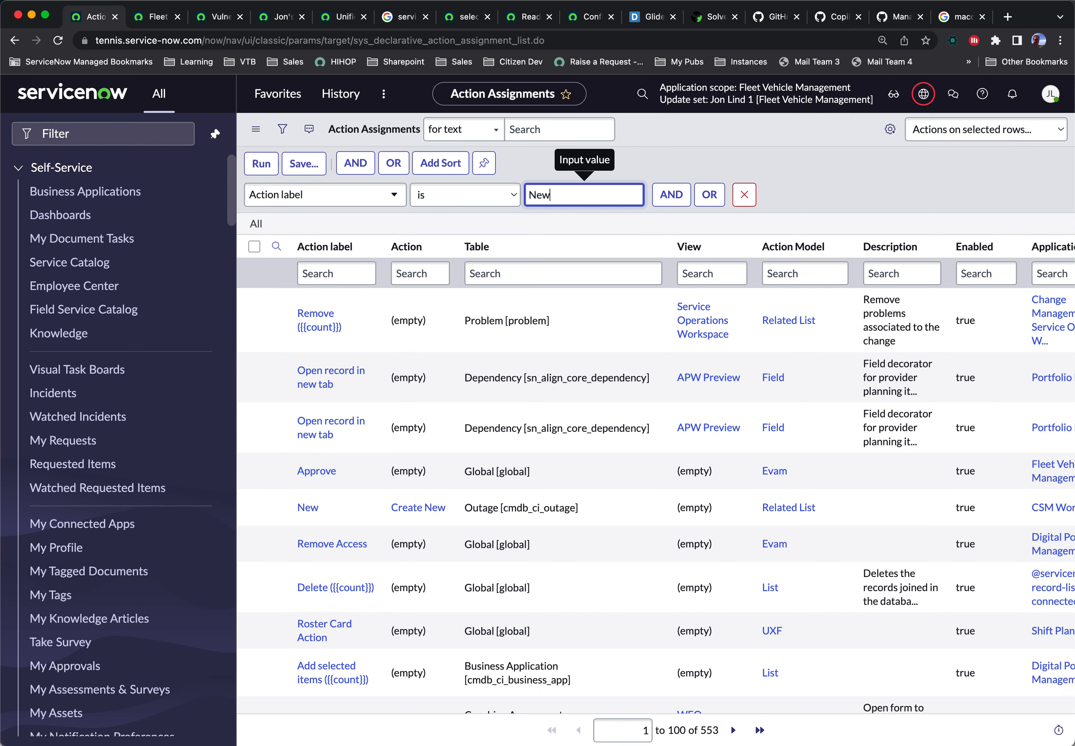
pyautogui.moveTo(502, 190)
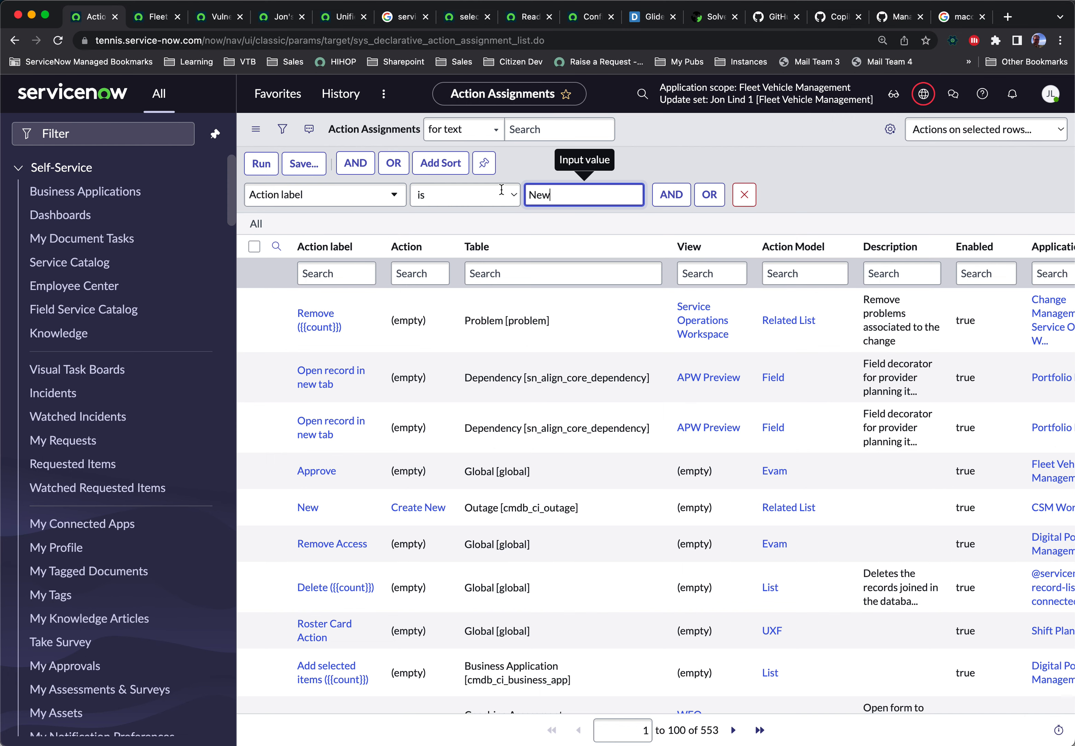
# Step: Add a second condition where Action name is create-new-uxf
pyautogui.click(672, 195)
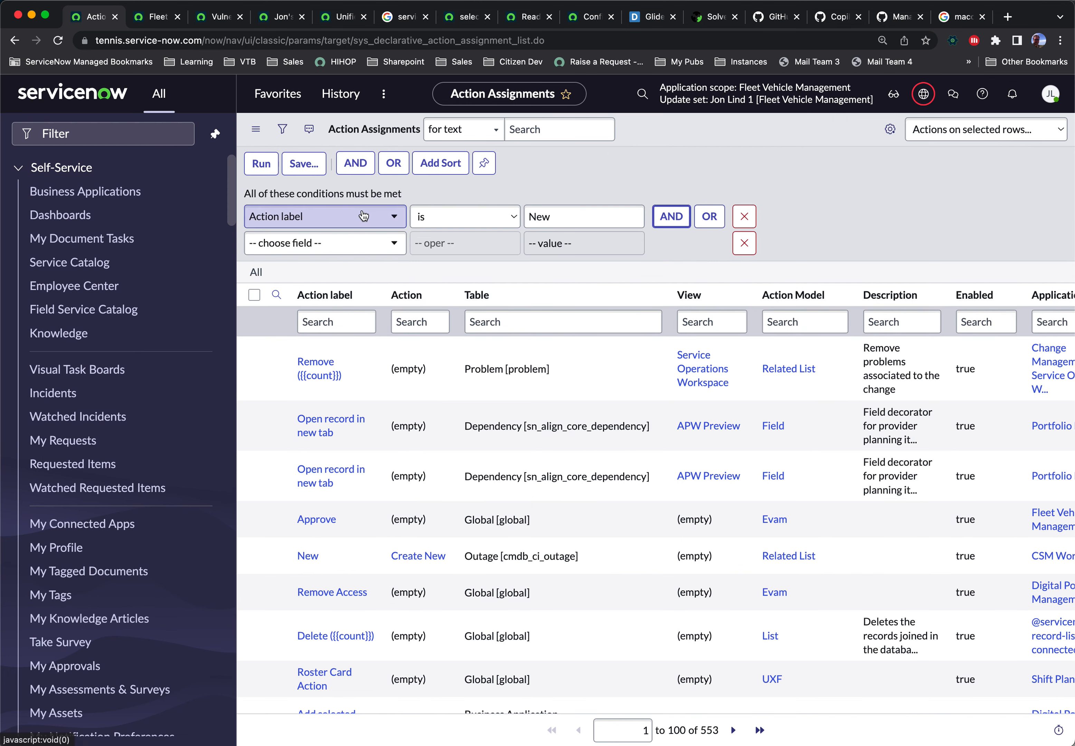
pyautogui.write('action')
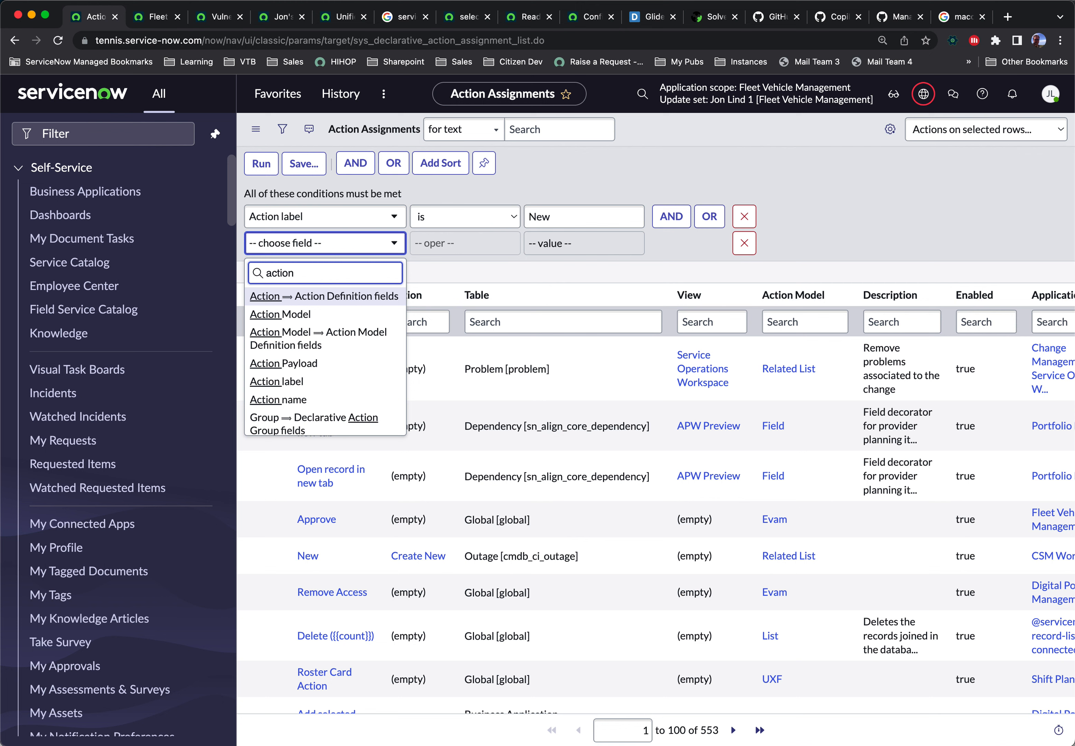
pyautogui.moveTo(277, 400)
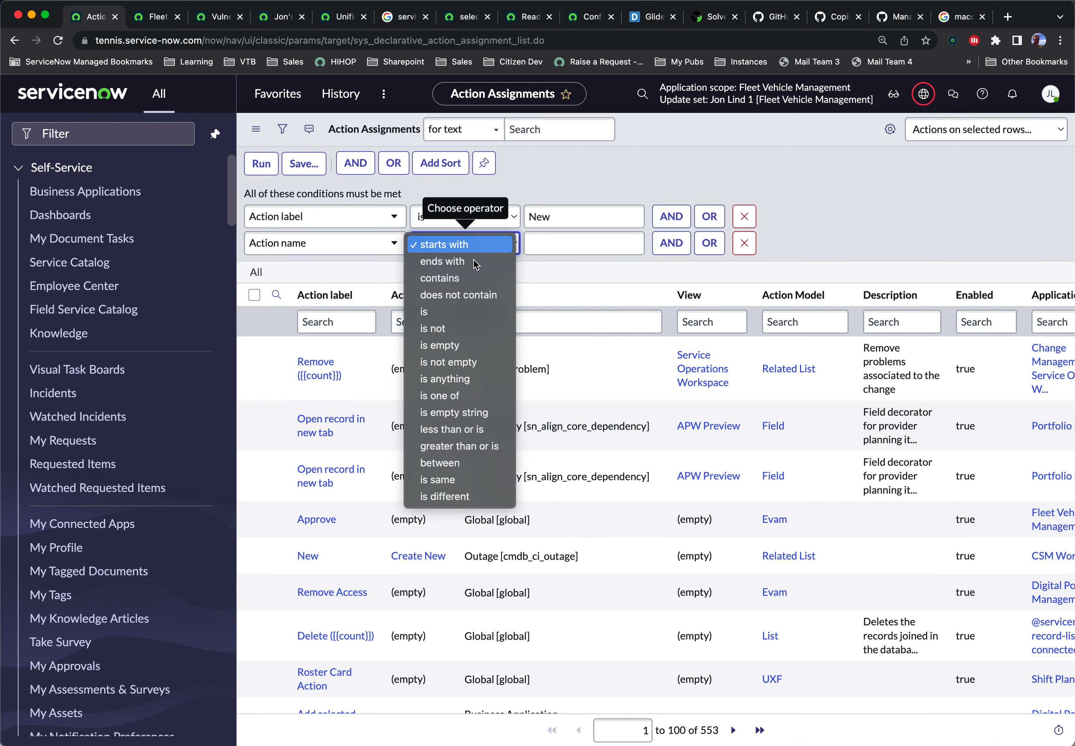
pyautogui.click(423, 312)
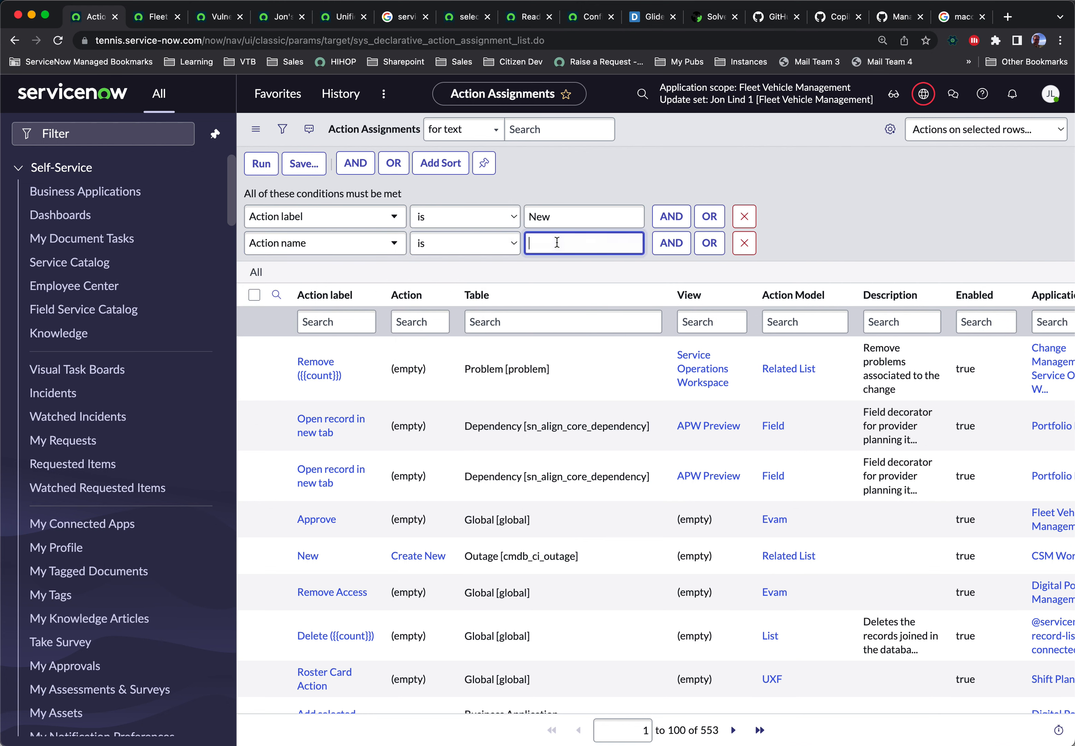
pyautogui.write('create-new')
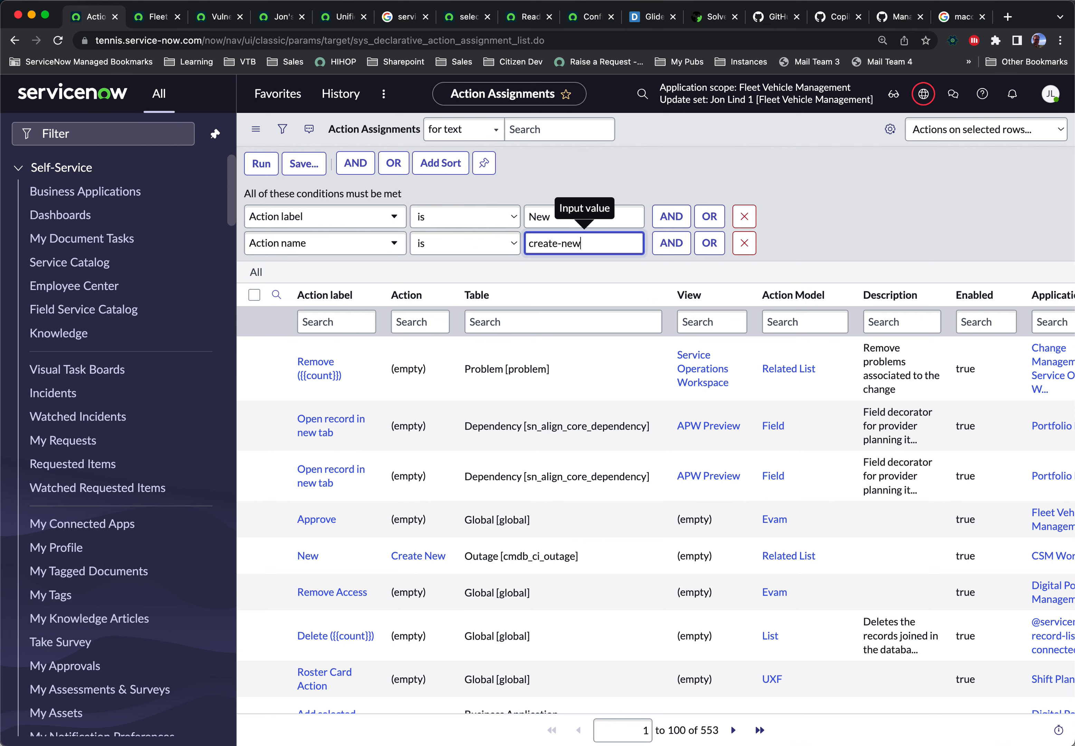
pyautogui.write('-uxf')
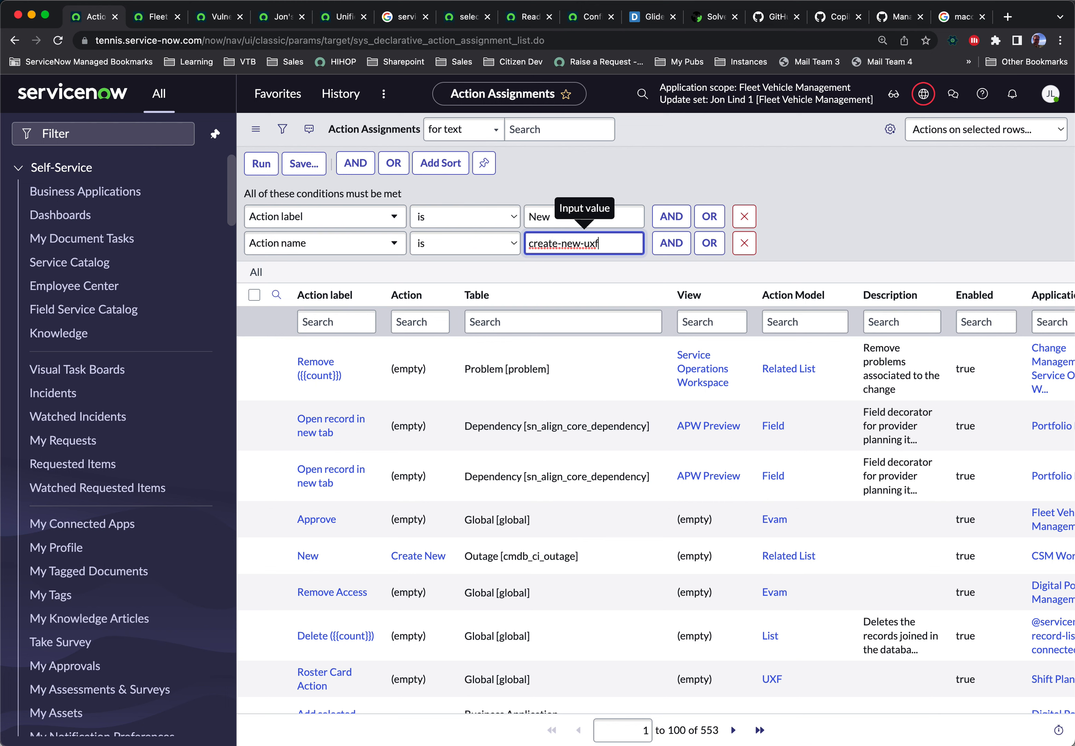
# Step: Add a third condition where Application is Global
pyautogui.click(671, 244)
pyautogui.write('ap')
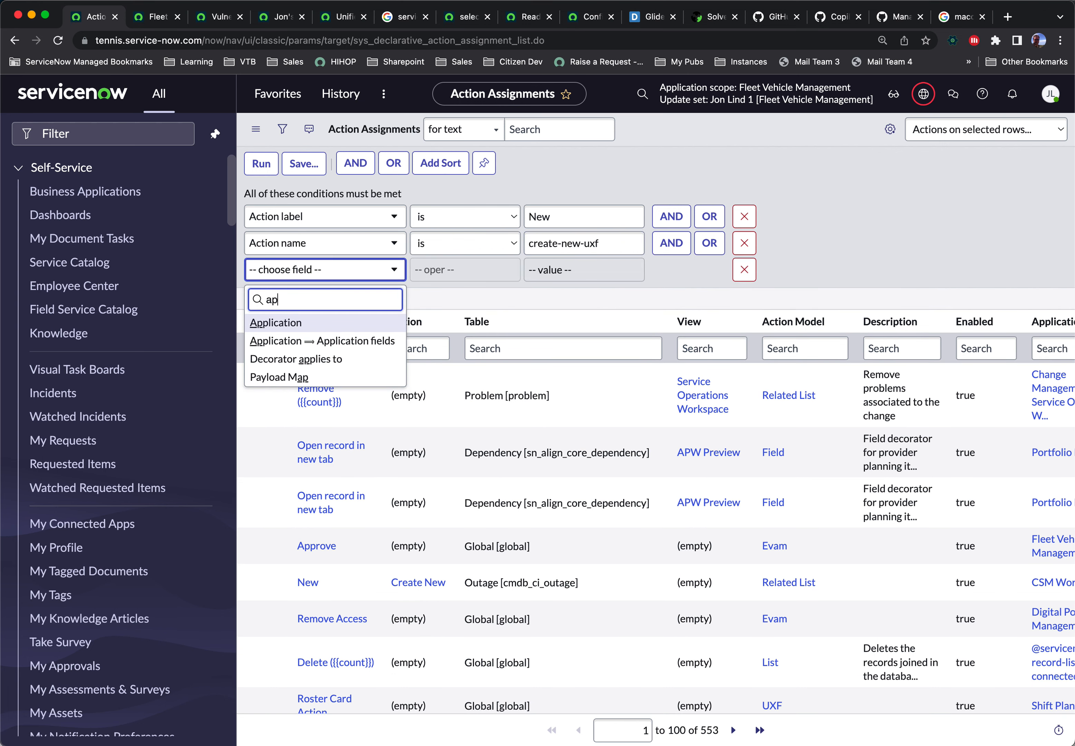
pyautogui.click(276, 323)
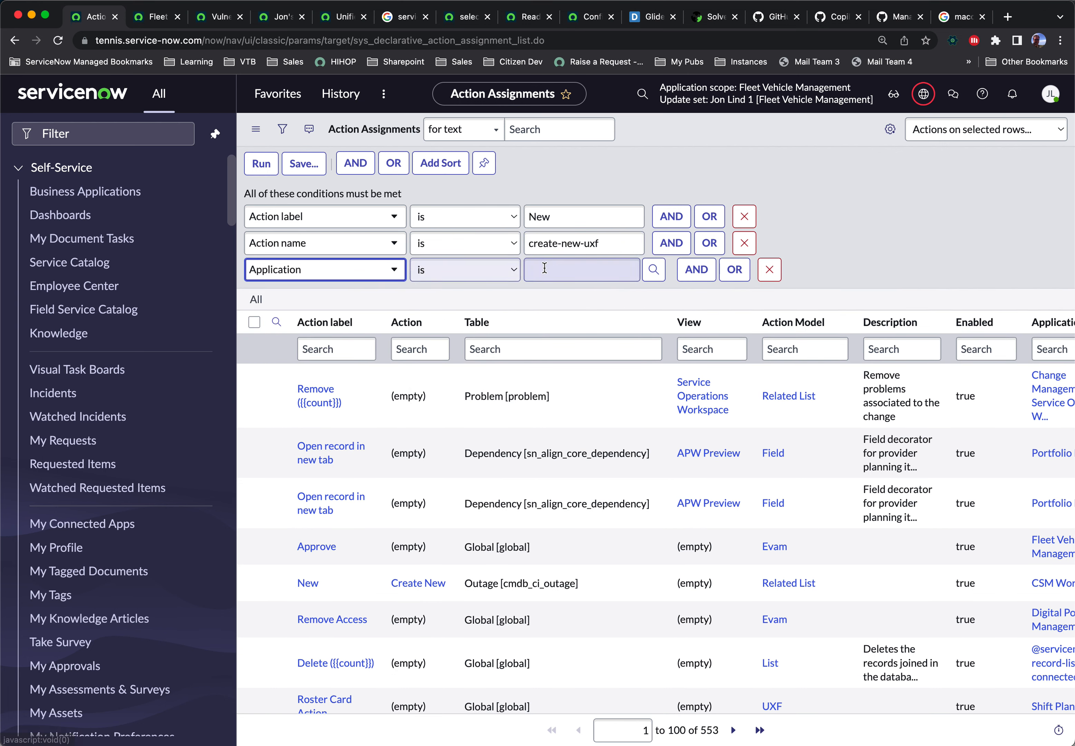
pyautogui.click(582, 270)
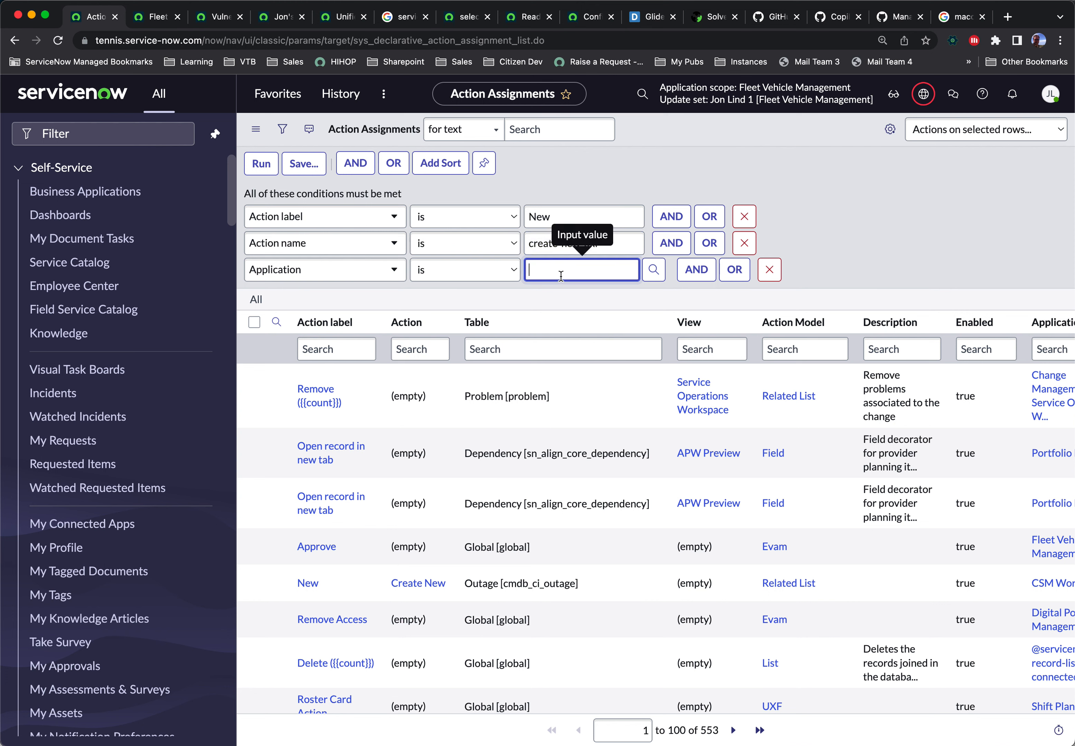
pyautogui.write('Global')
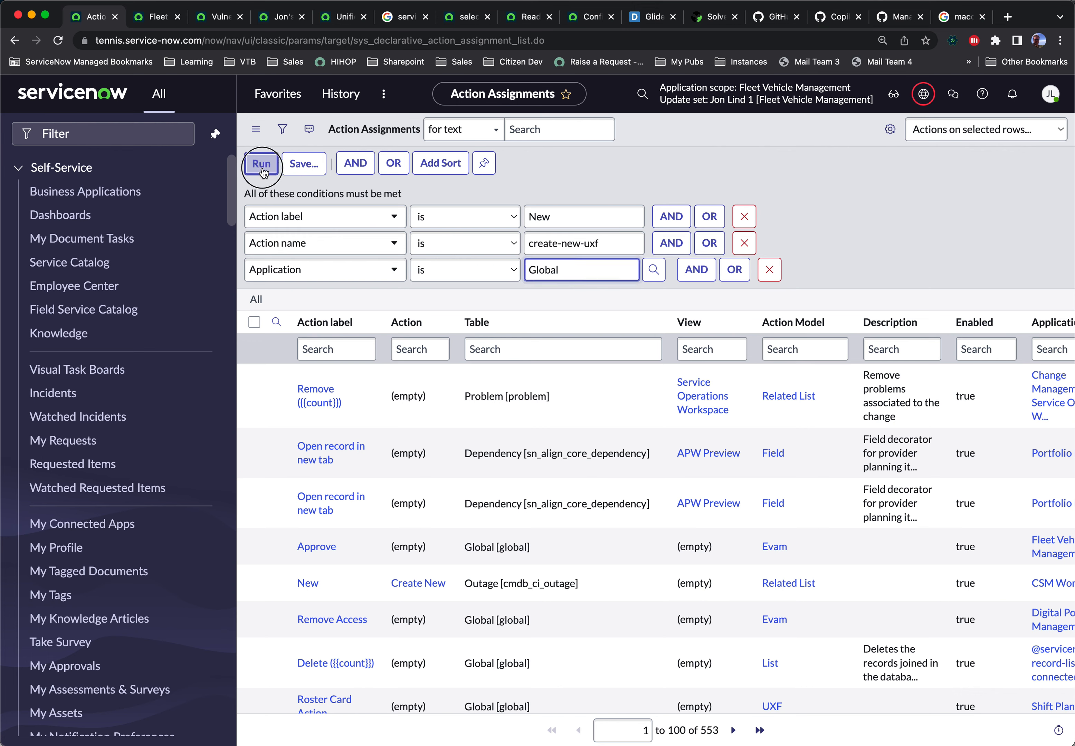
# Step: Run the filter and narrow to Action Model List on the global table, leaving two assignments
pyautogui.click(262, 163)
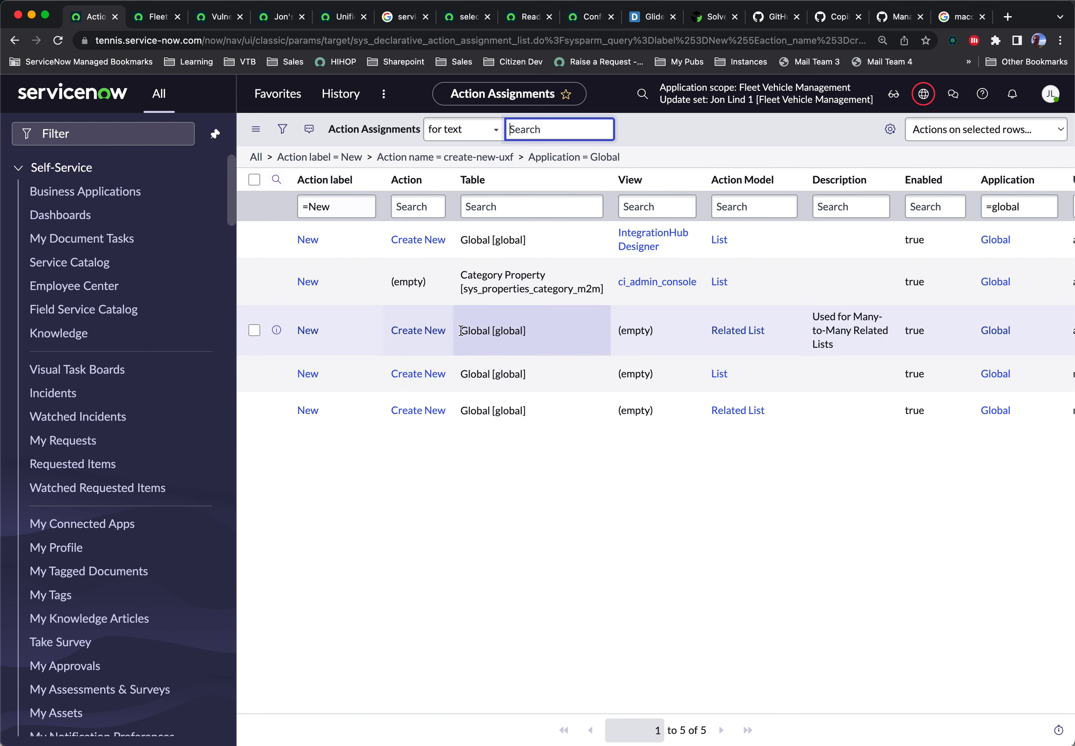
pyautogui.moveTo(336, 394)
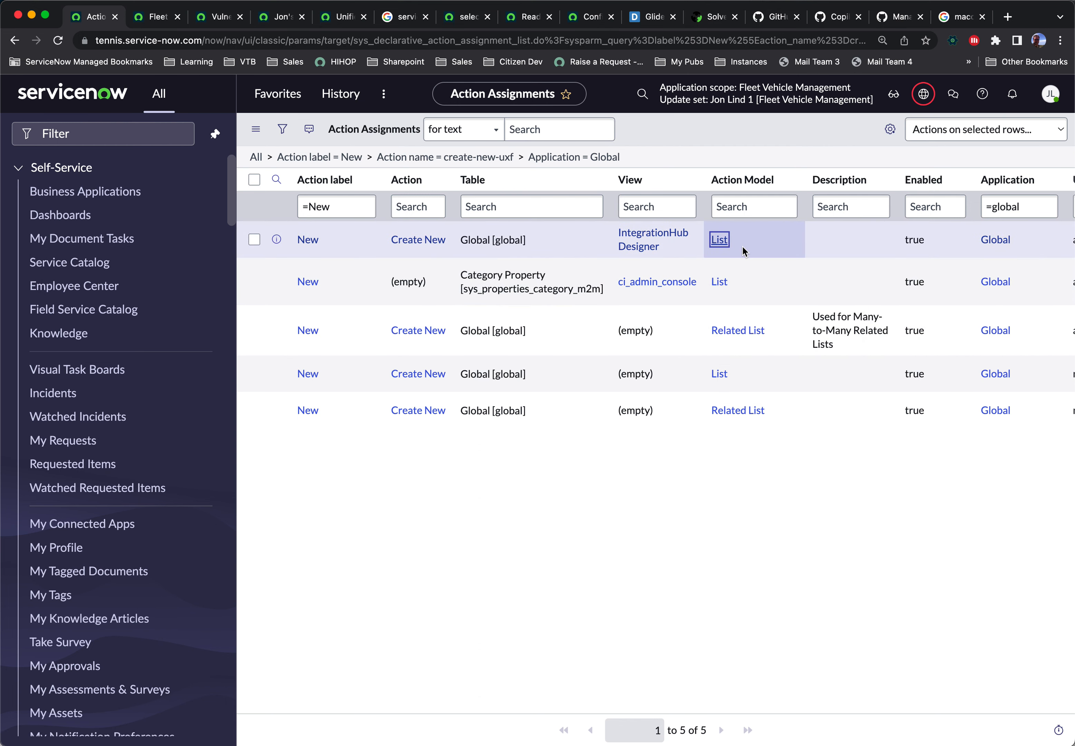
pyautogui.click(719, 239)
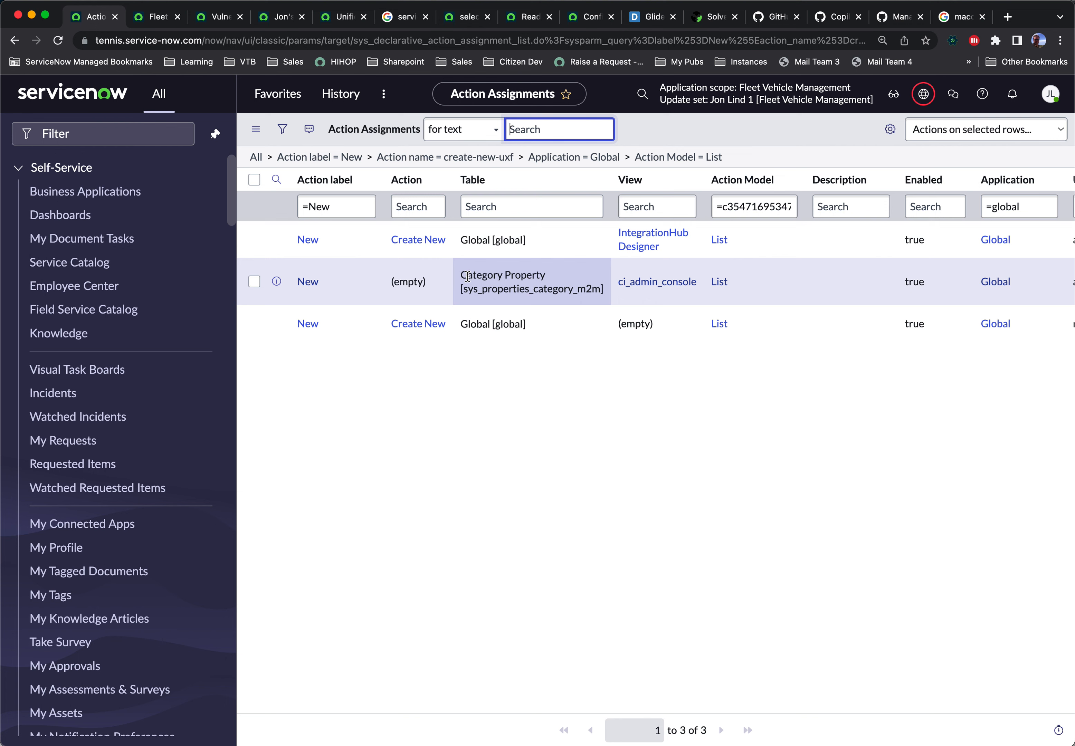
pyautogui.moveTo(492, 240)
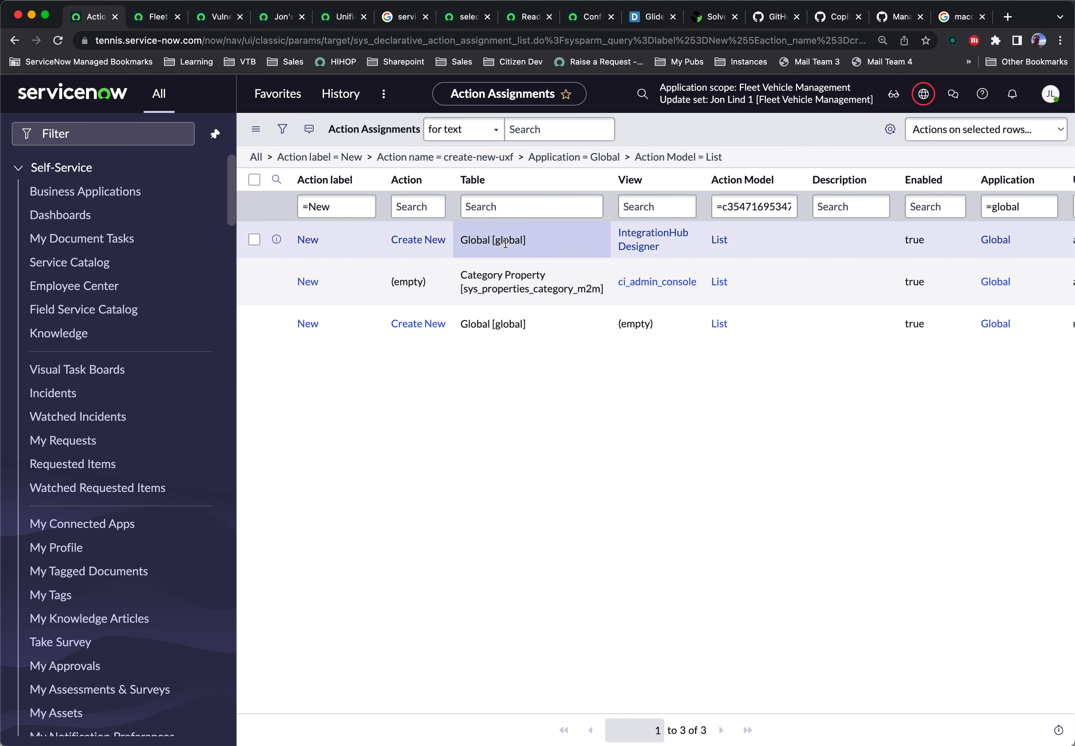
pyautogui.click(494, 240)
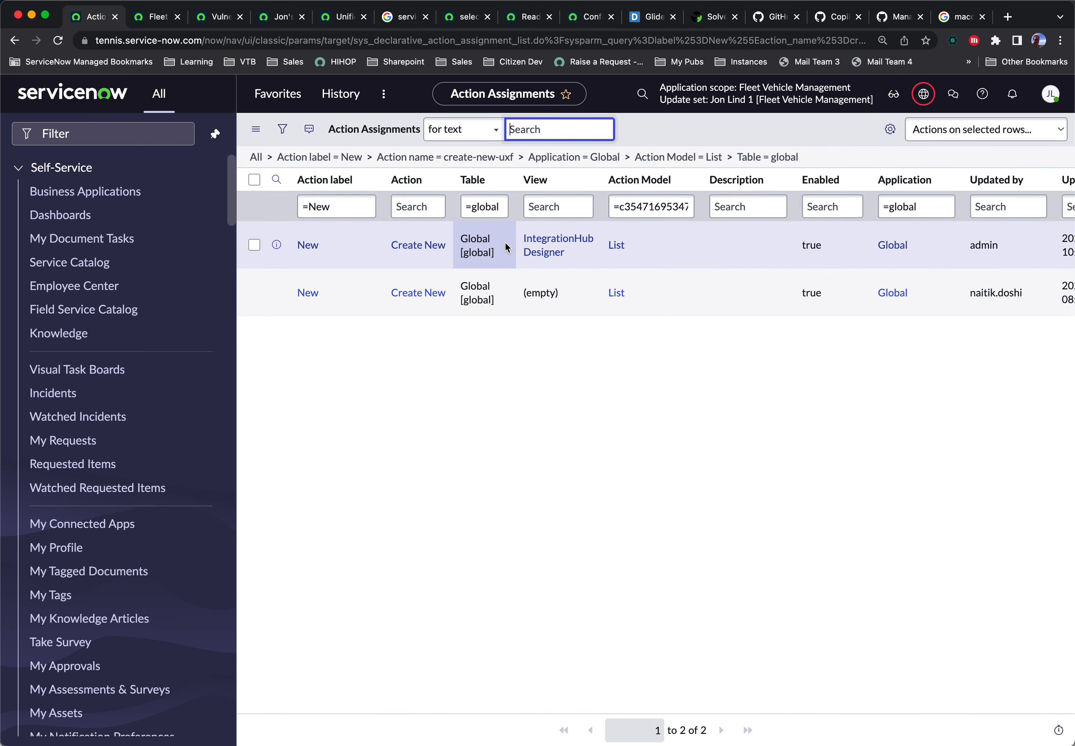
pyautogui.moveTo(490, 279)
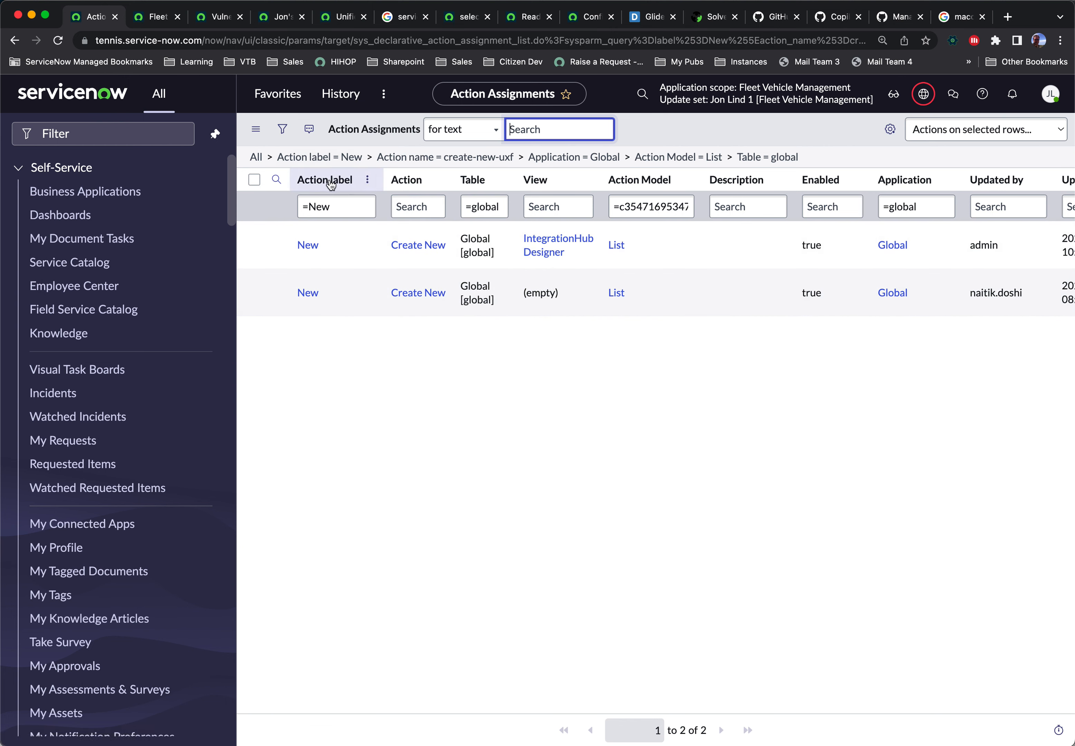
pyautogui.moveTo(890, 130)
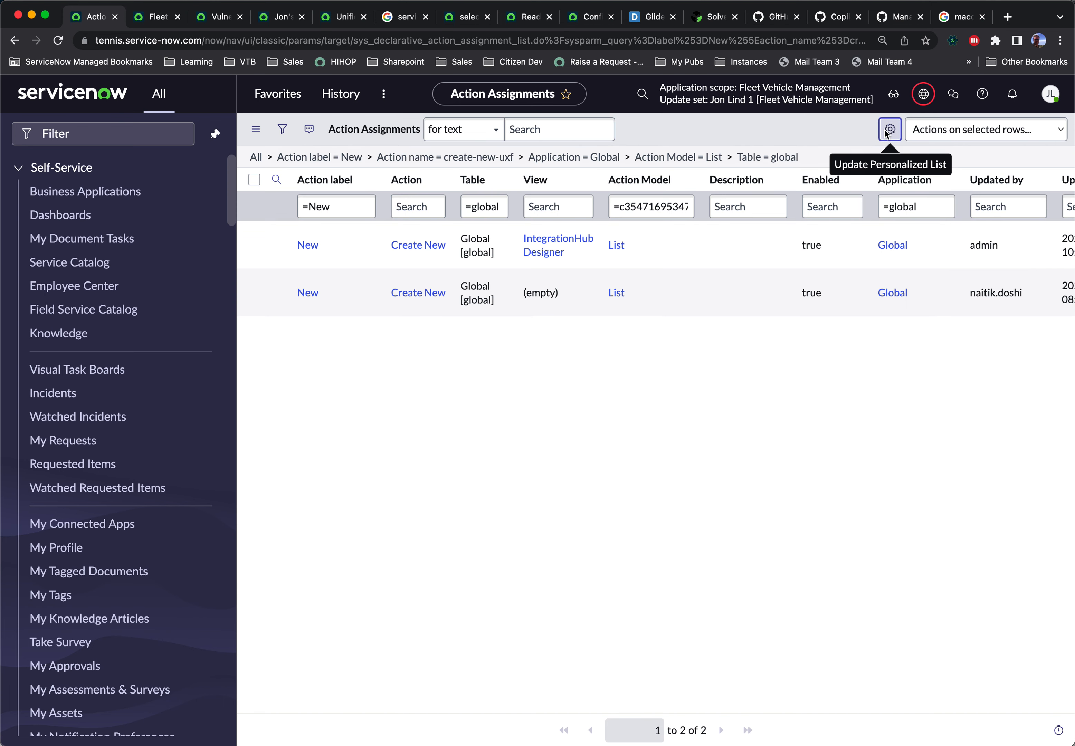
pyautogui.click(890, 130)
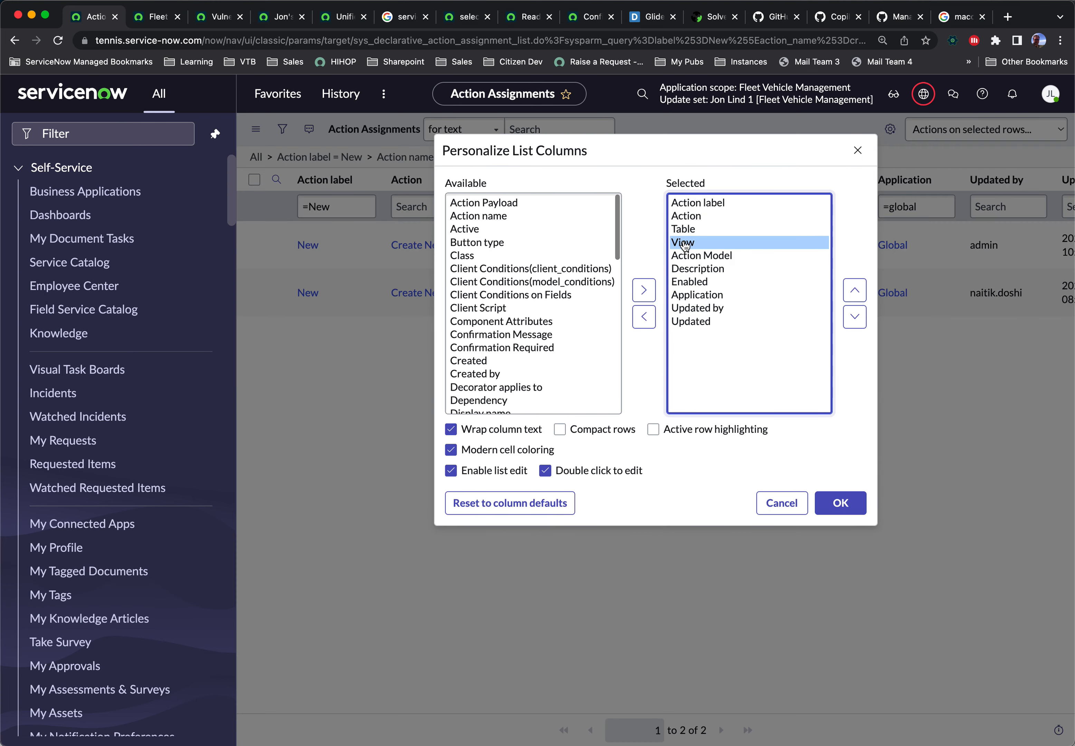
pyautogui.moveTo(767, 509)
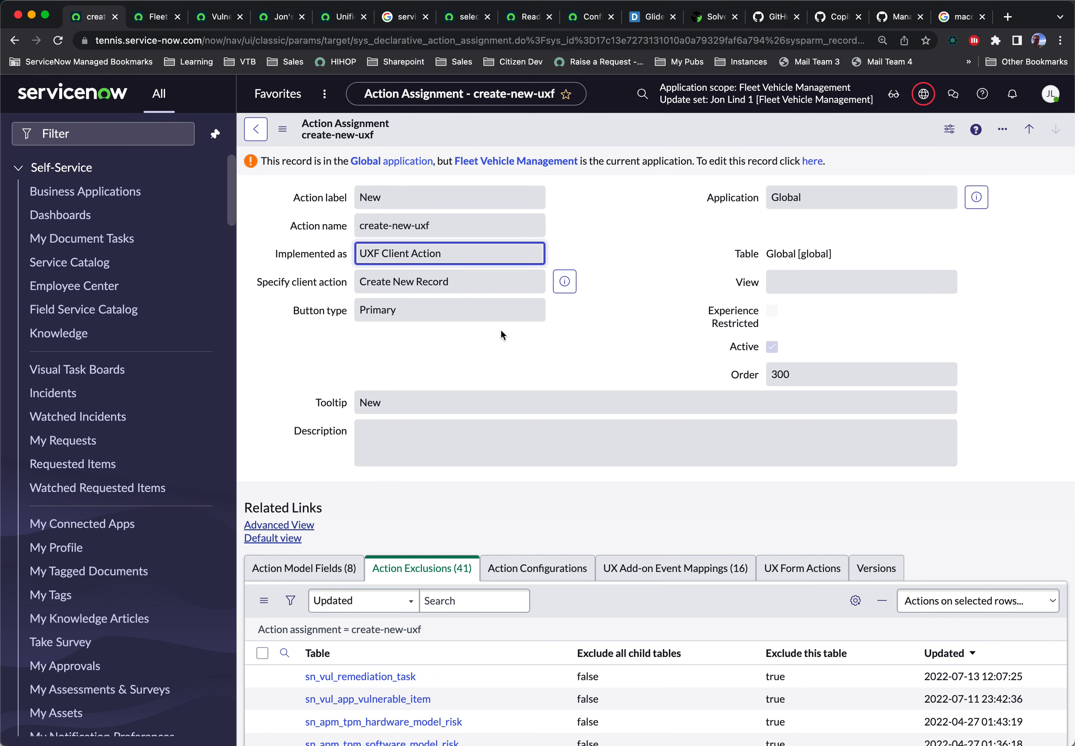
pyautogui.moveTo(529, 365)
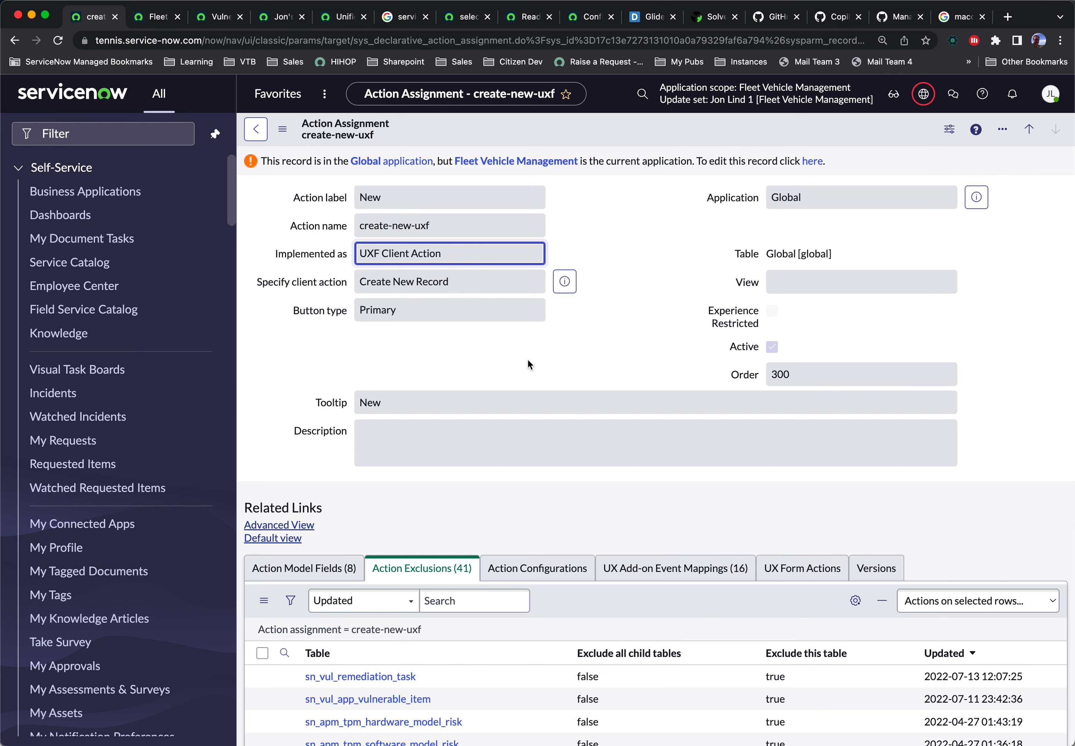
# Step: Scroll the create-new-uxf assignment down to its 41 Action Exclusions
pyautogui.scroll(-3)
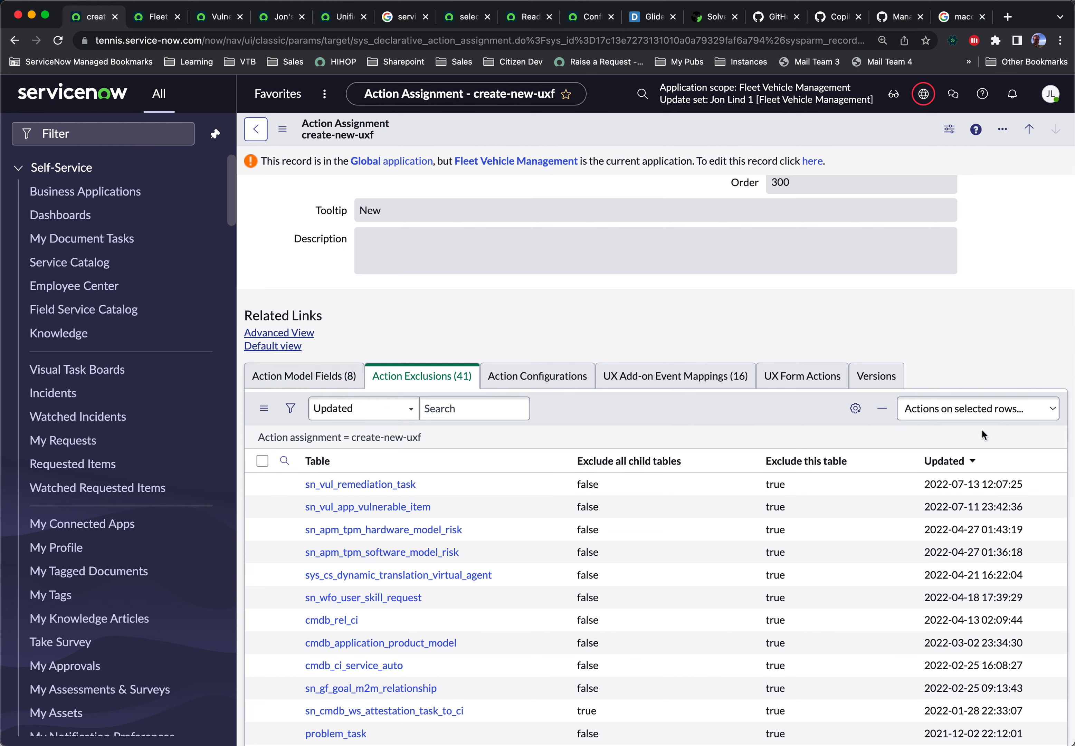
pyautogui.moveTo(483, 503)
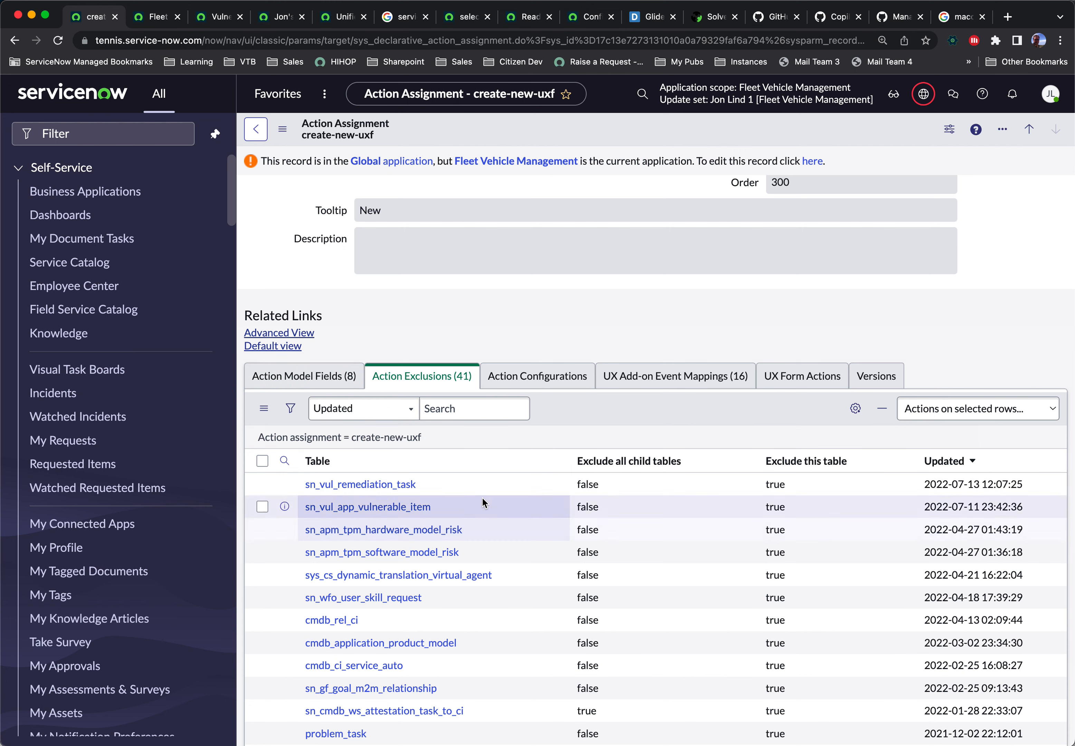
pyautogui.moveTo(549, 414)
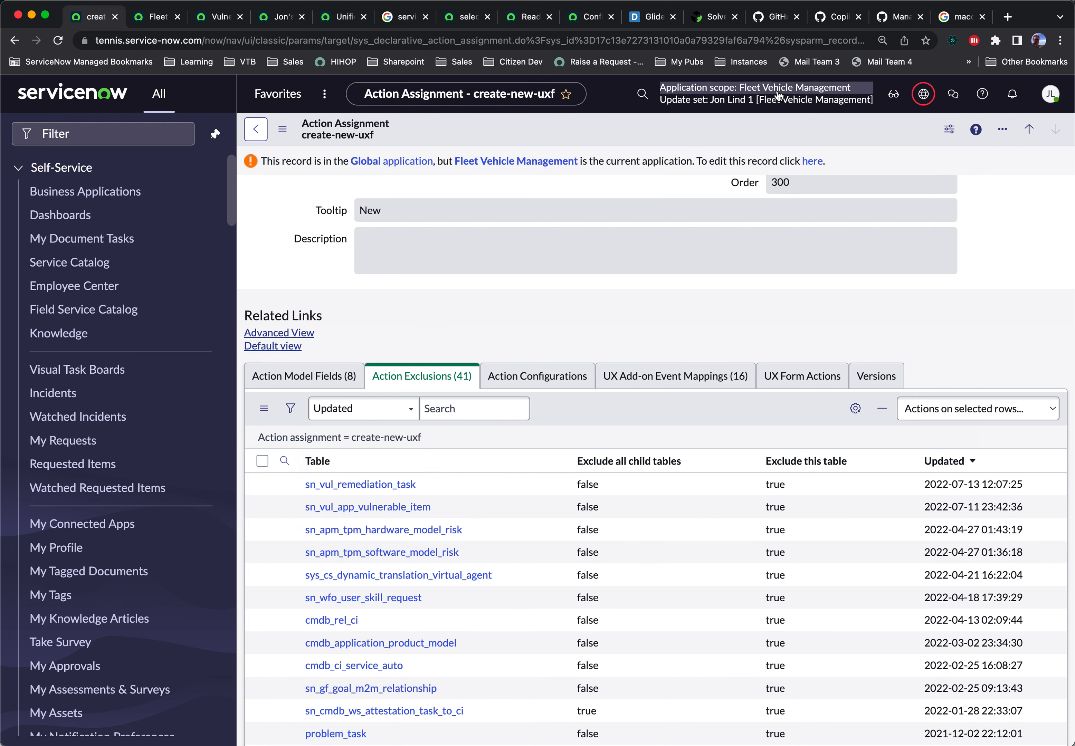
# Step: Switch the application scope to Global and start a new action exclusion for create-new-uxf
pyautogui.click(764, 87)
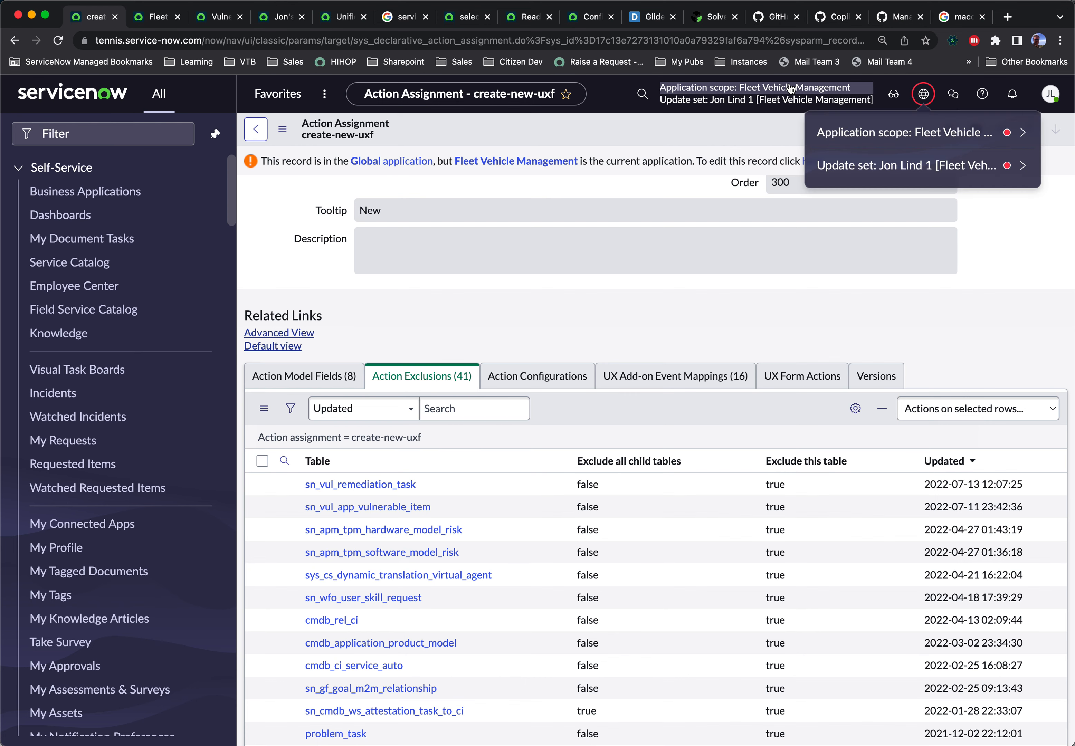
pyautogui.click(912, 132)
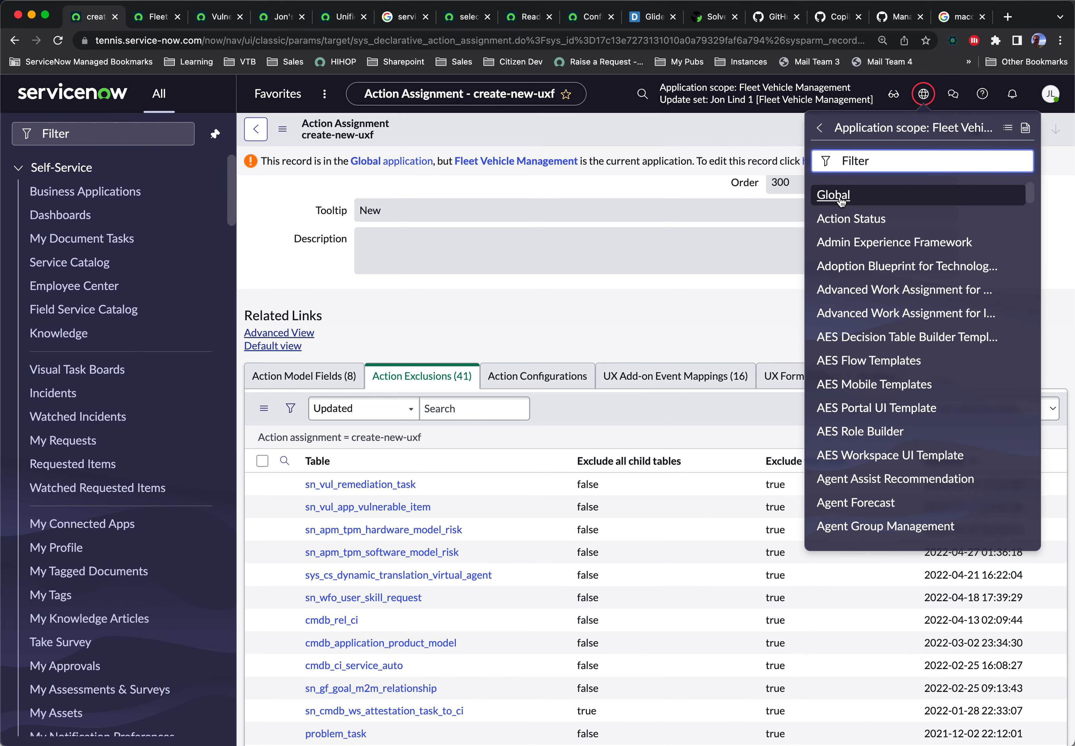
pyautogui.click(834, 196)
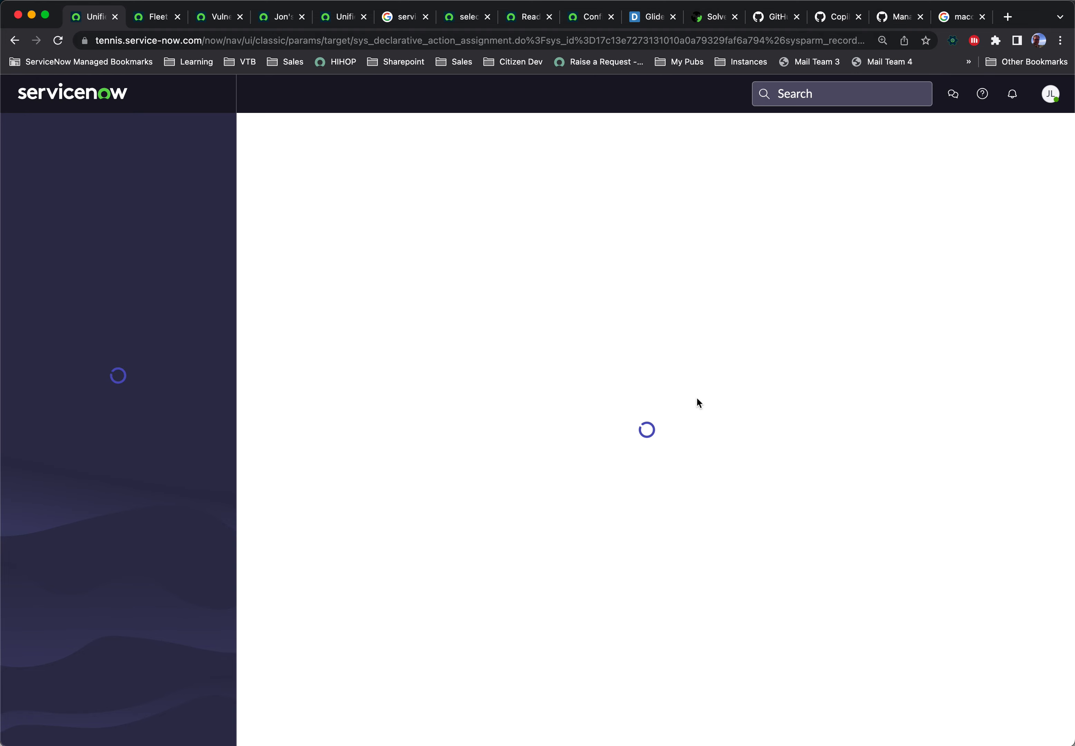
pyautogui.moveTo(640, 472)
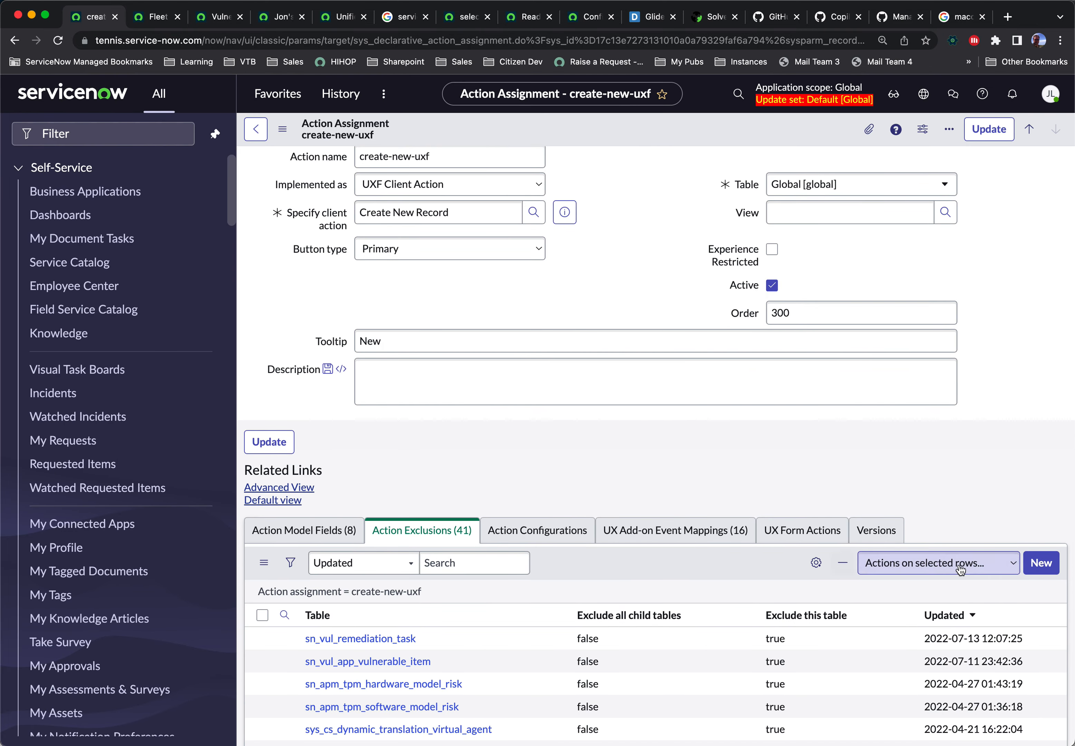
pyautogui.click(1041, 563)
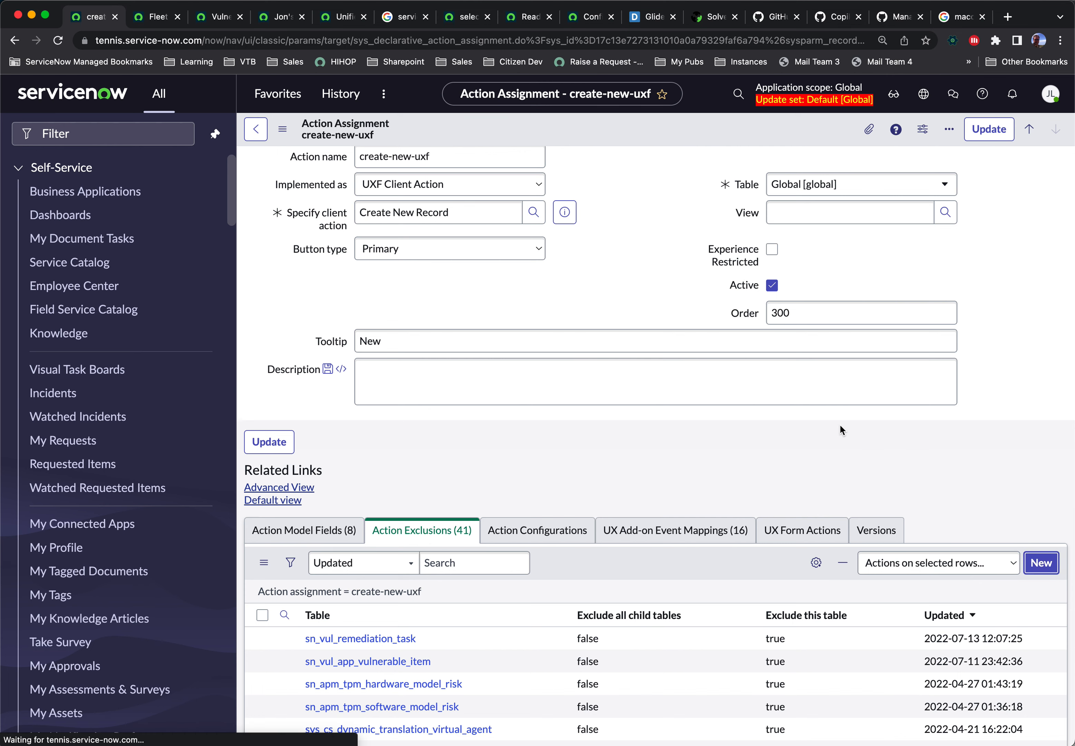
# Step: Look for 'maint req' in the Table list, then switch scope to Fleet Vehicle Management
pyautogui.click(1041, 563)
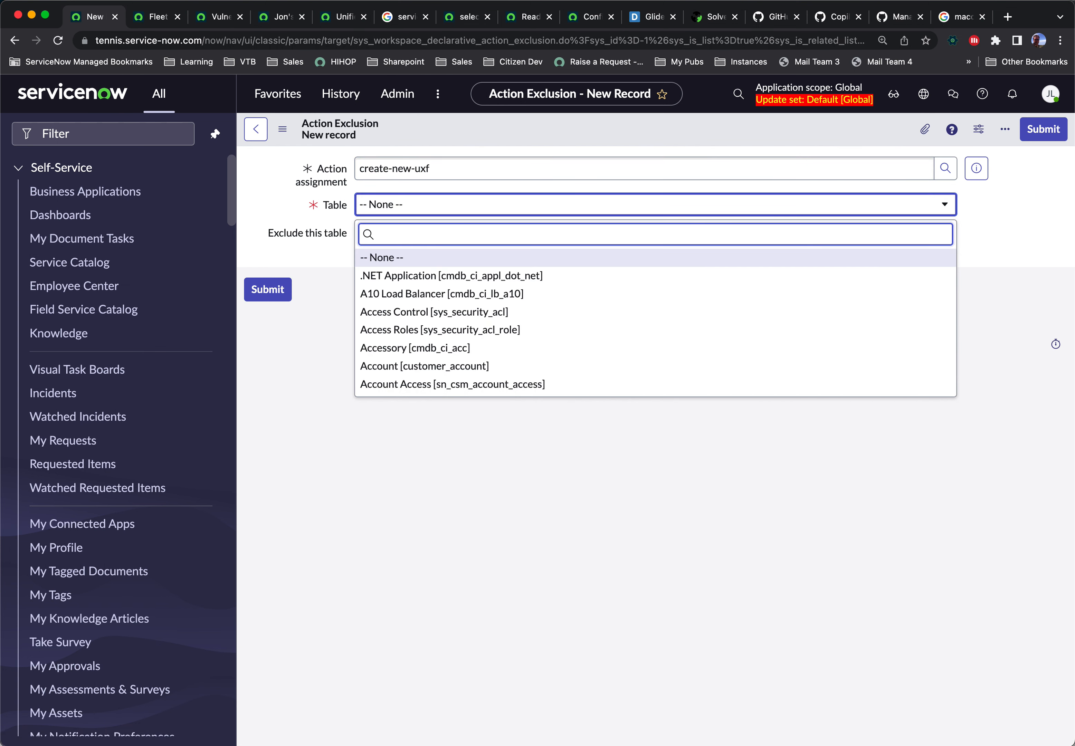
pyautogui.write('maint req')
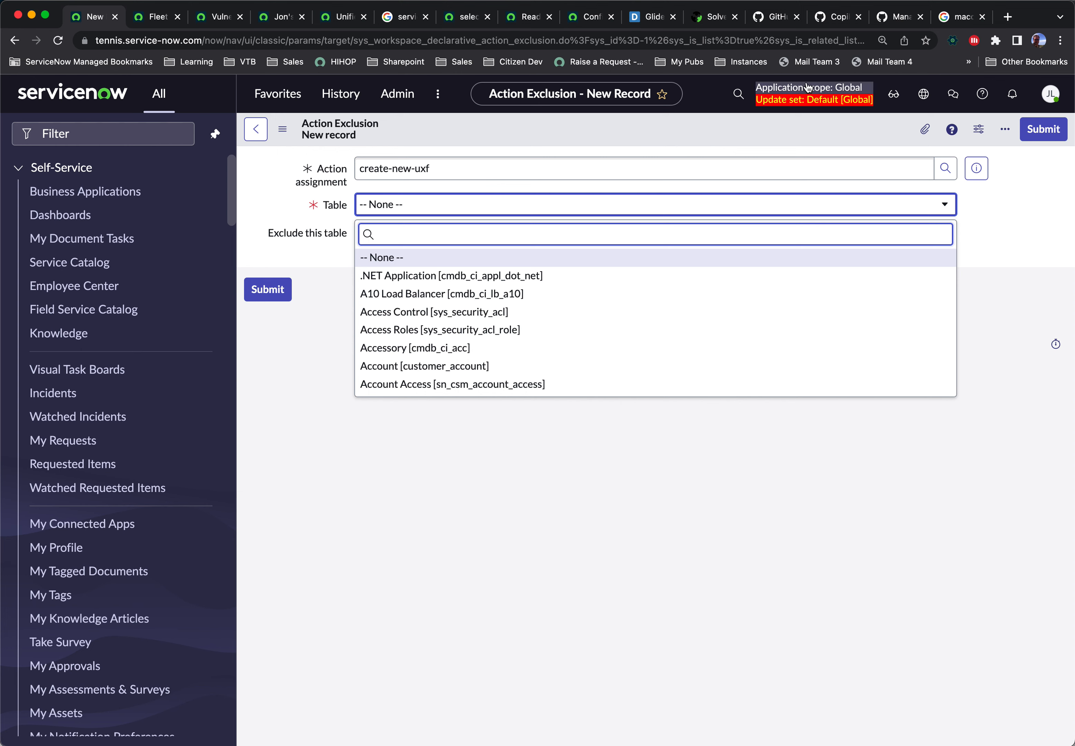
pyautogui.click(893, 94)
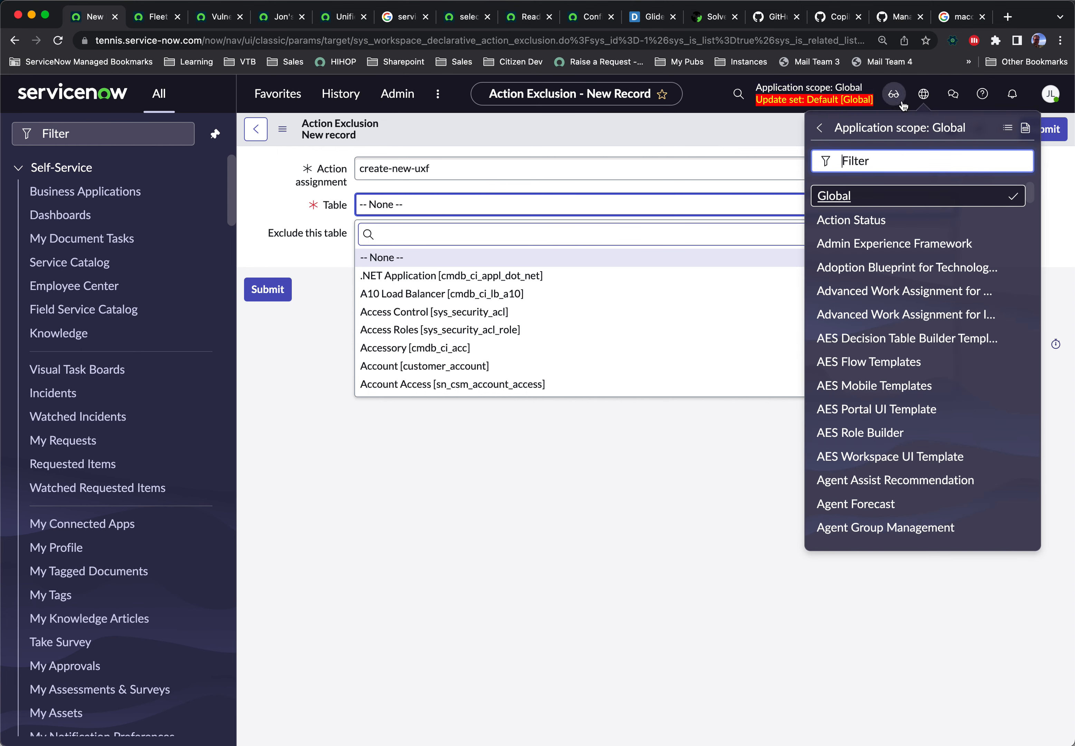
pyautogui.moveTo(865, 146)
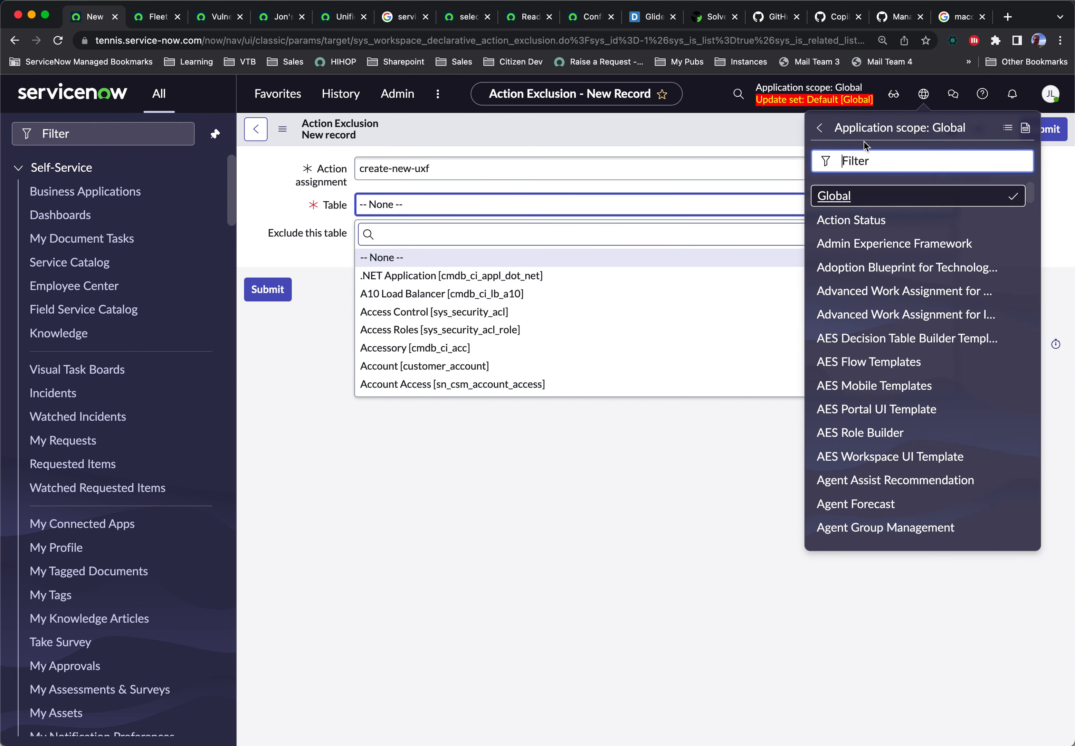
pyautogui.write('Fleet')
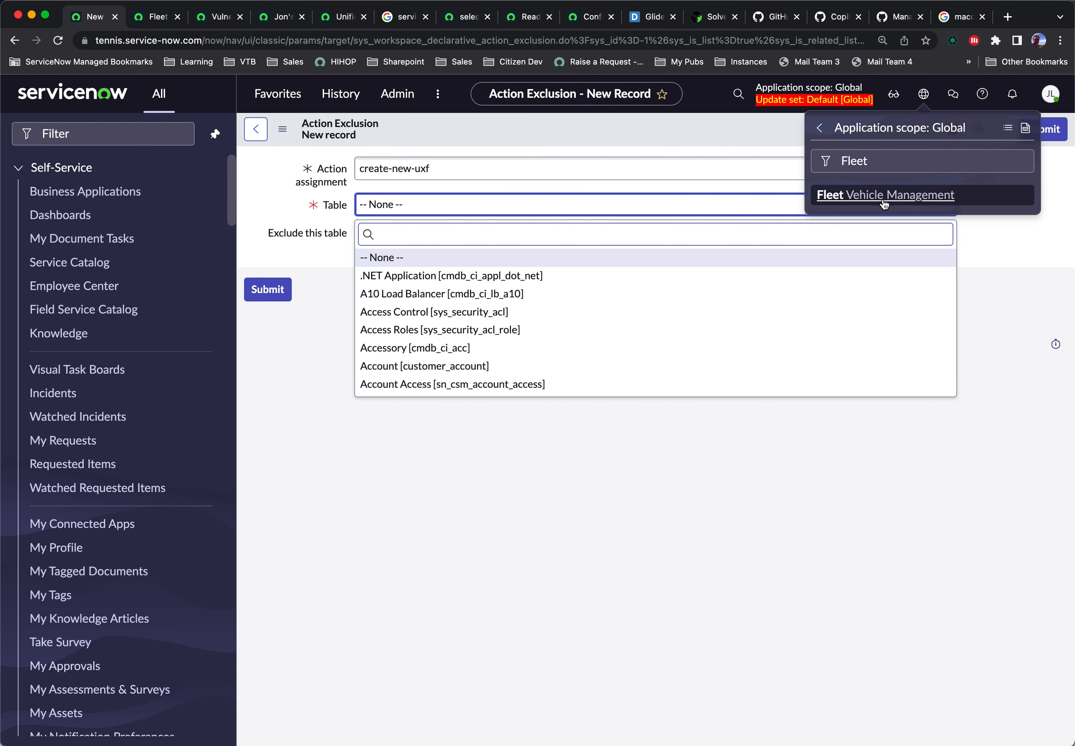
pyautogui.click(885, 195)
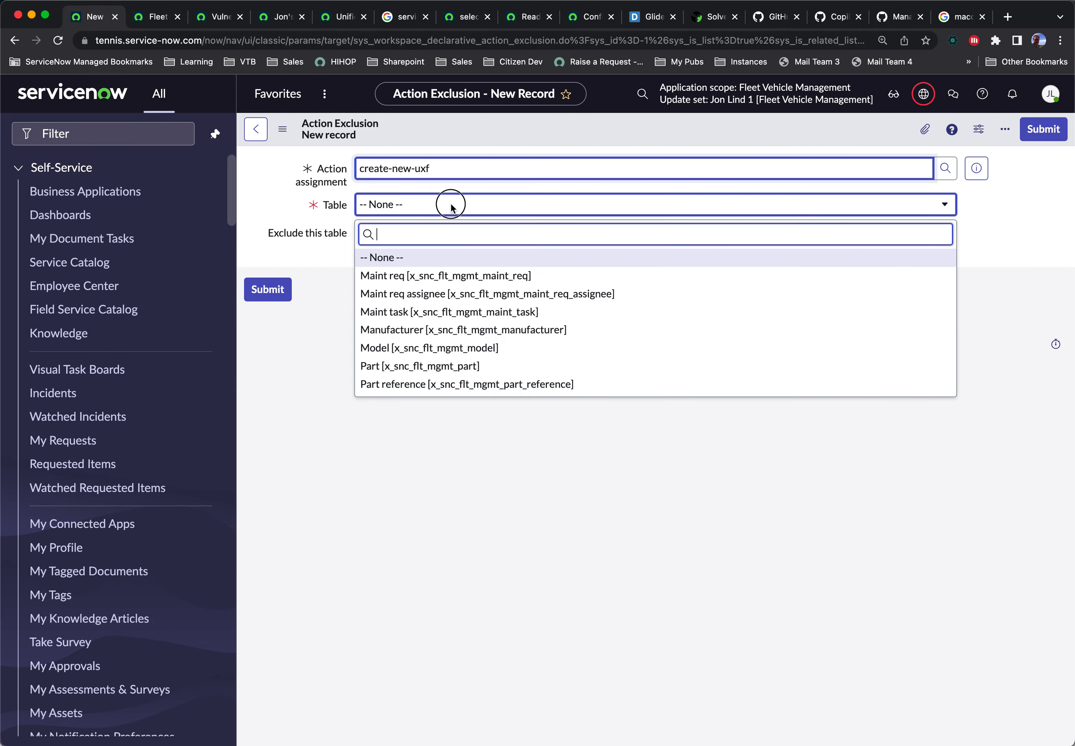
pyautogui.moveTo(437, 273)
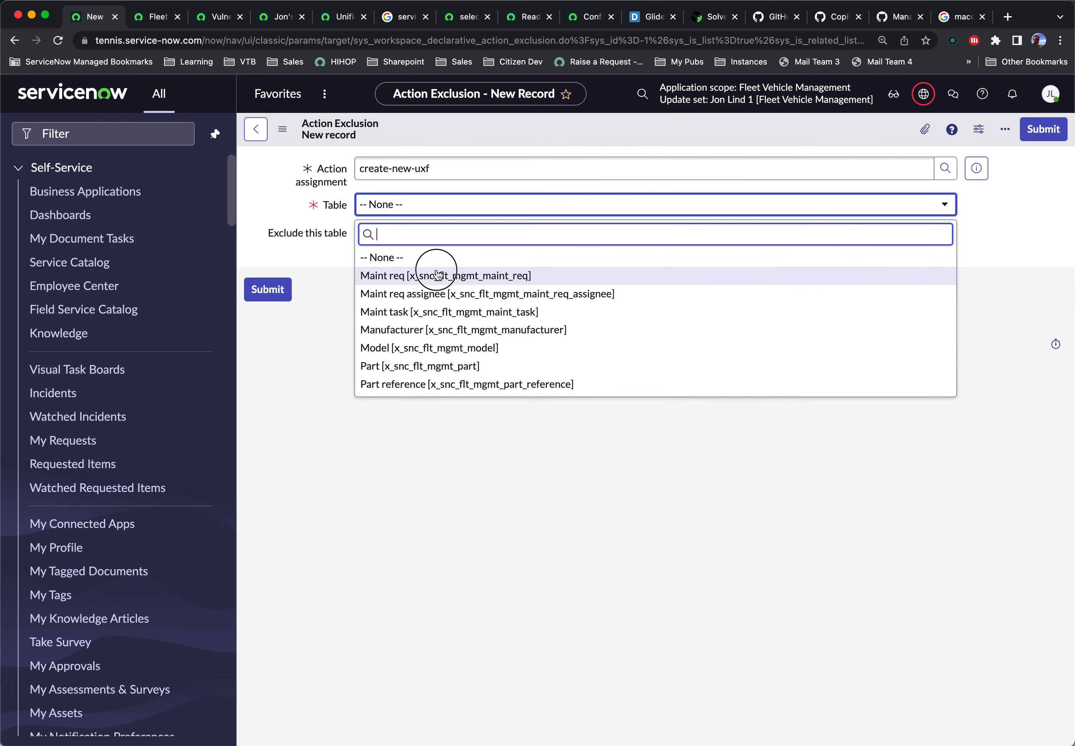
# Step: Exclude the Maint req [x_snc_flt_mgmt_maint_req] table and submit the exclusion, making 42
pyautogui.click(438, 276)
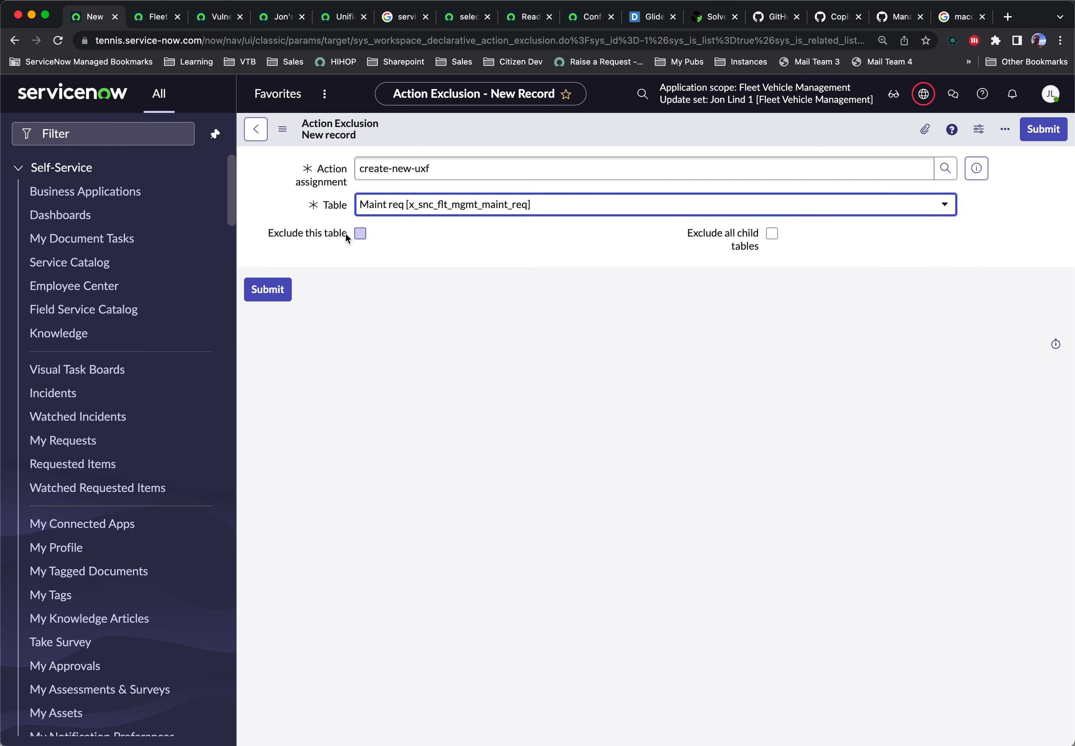
pyautogui.click(360, 234)
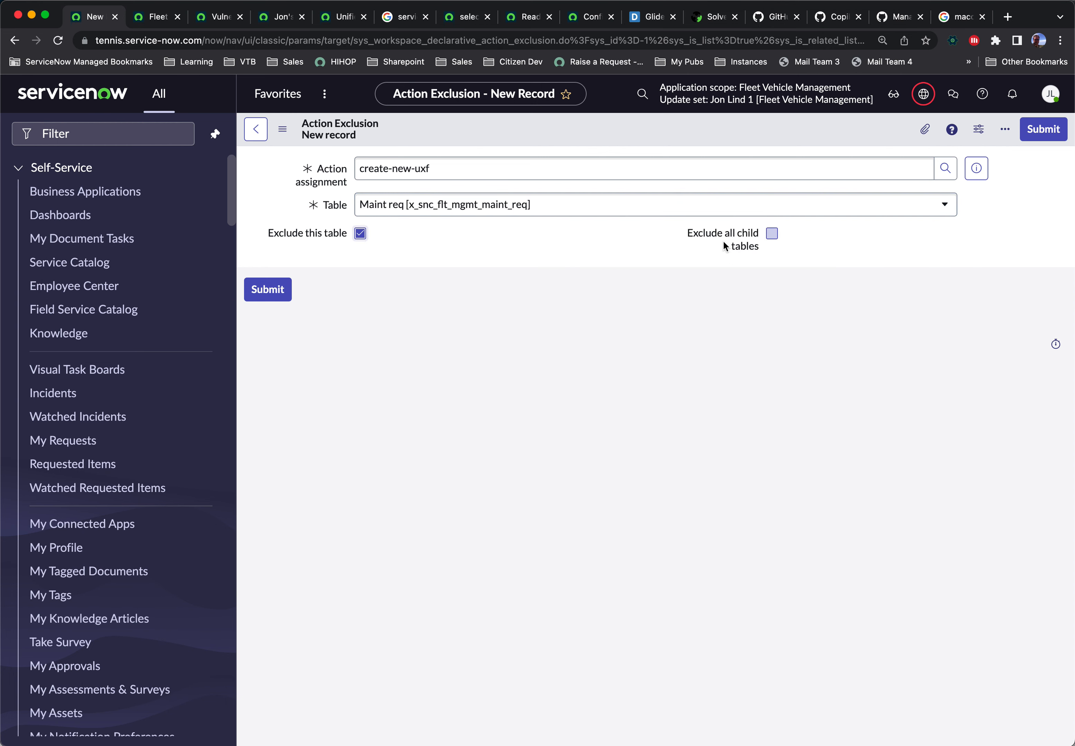
pyautogui.moveTo(699, 238)
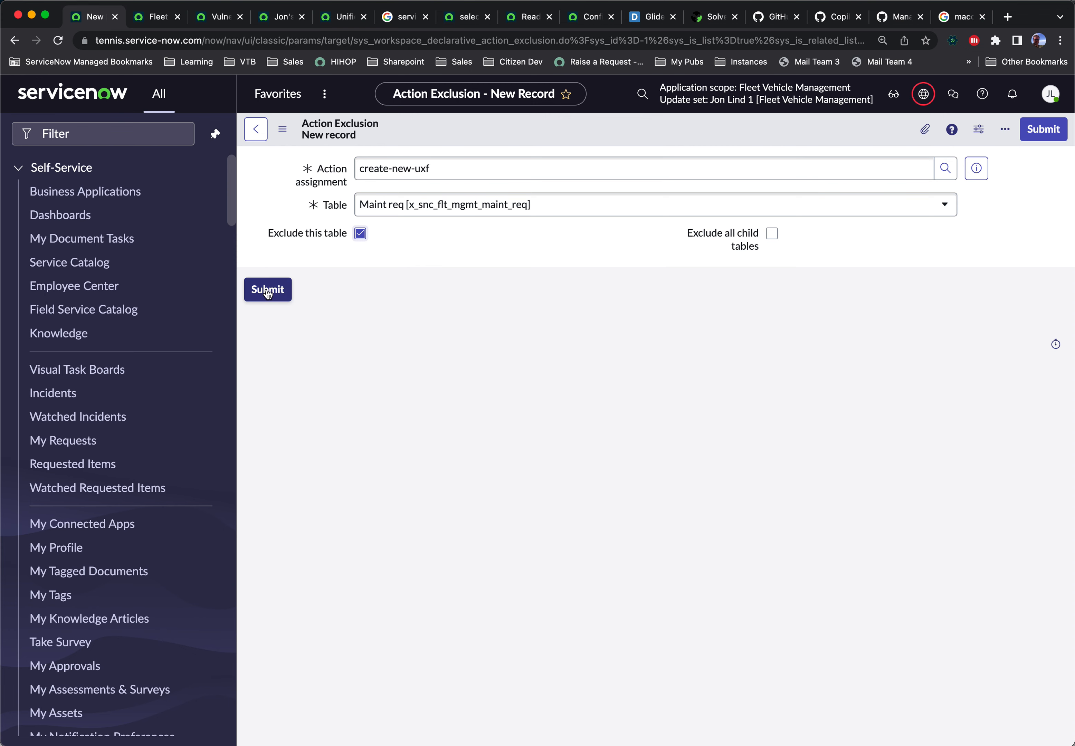
pyautogui.click(267, 290)
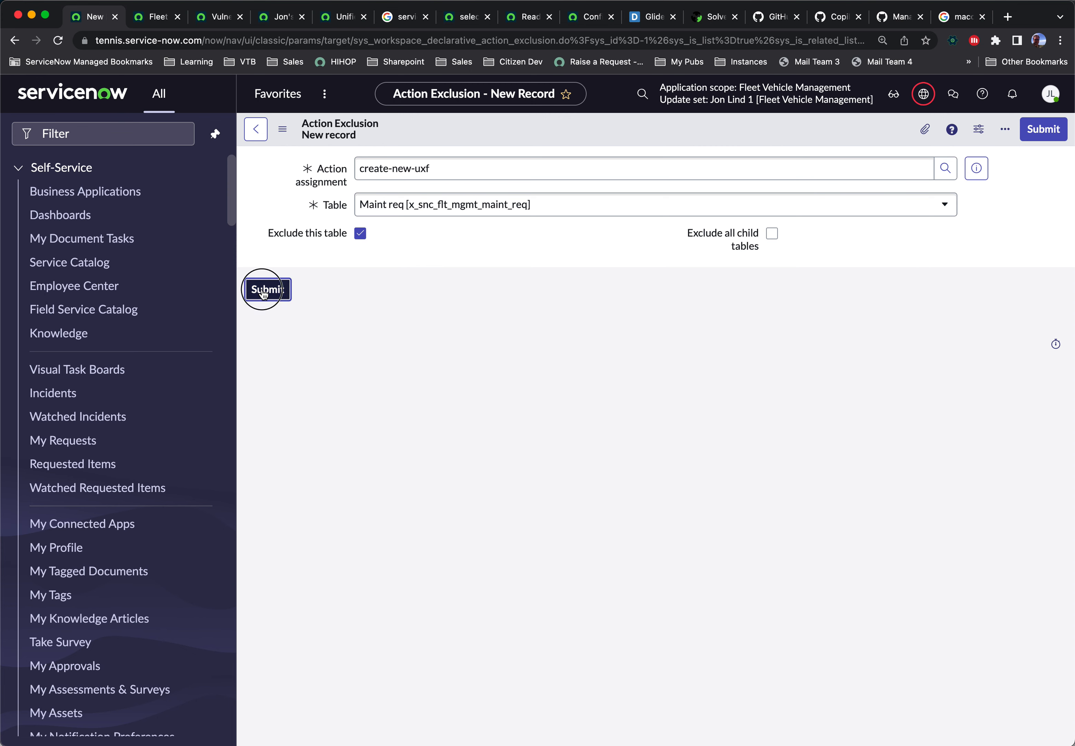
pyautogui.click(267, 290)
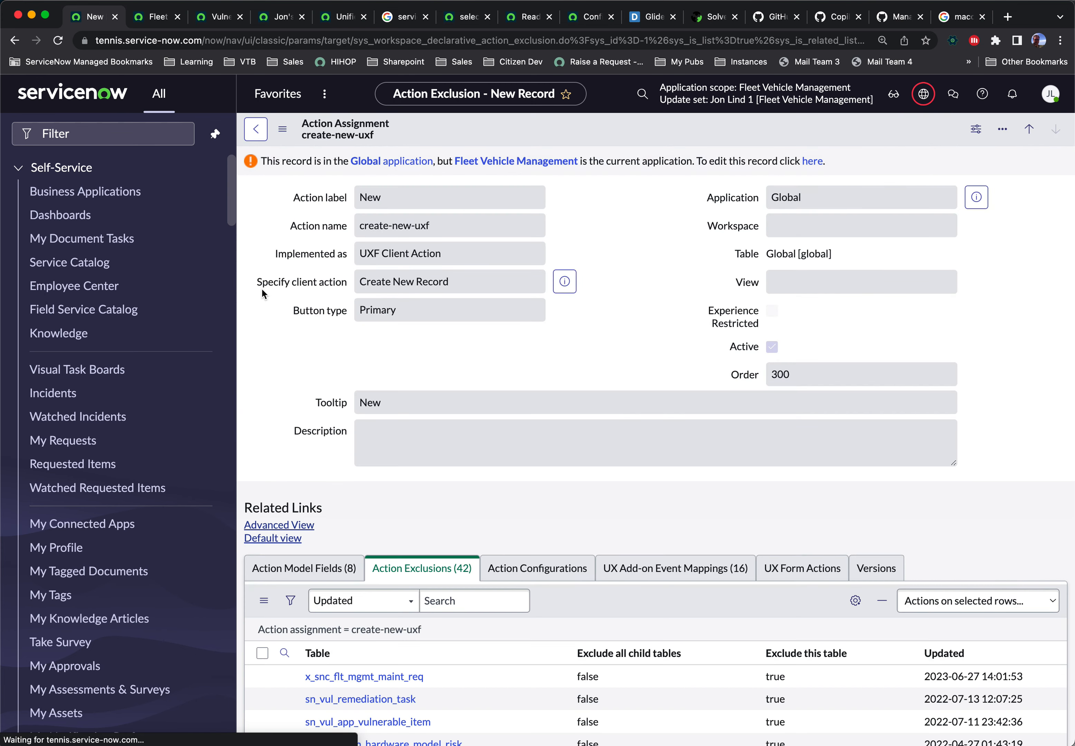
# Step: Return to the Fleet Vehicle Management Maint req > All list and reload it
pyautogui.click(156, 16)
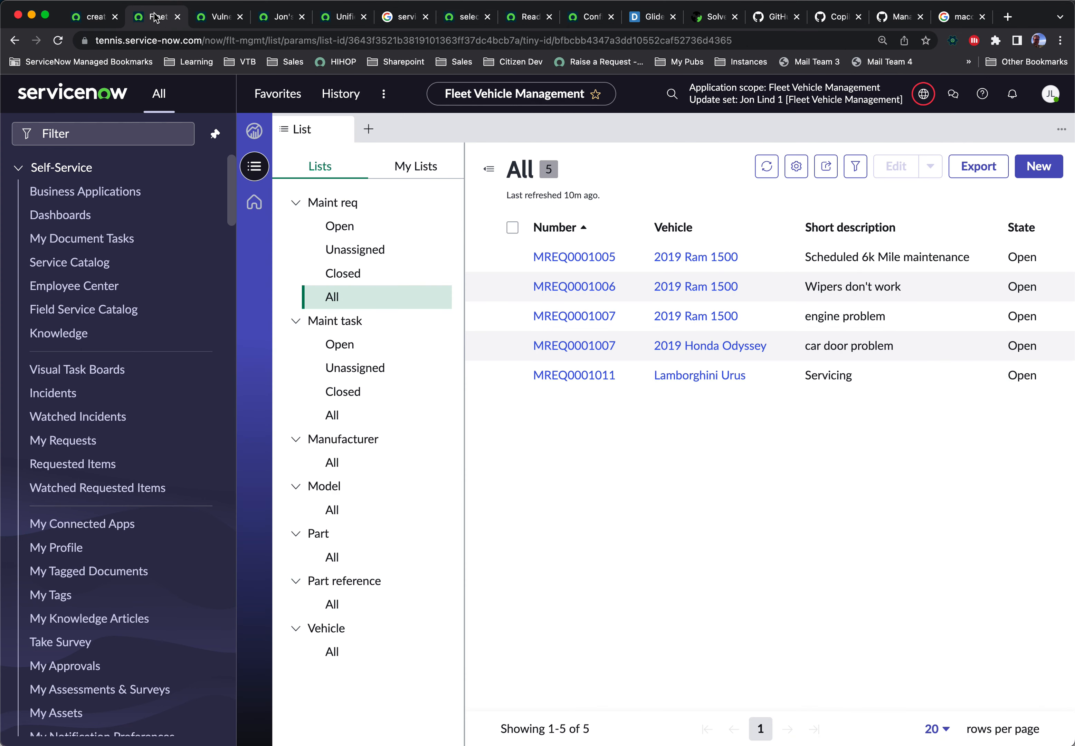
pyautogui.click(574, 317)
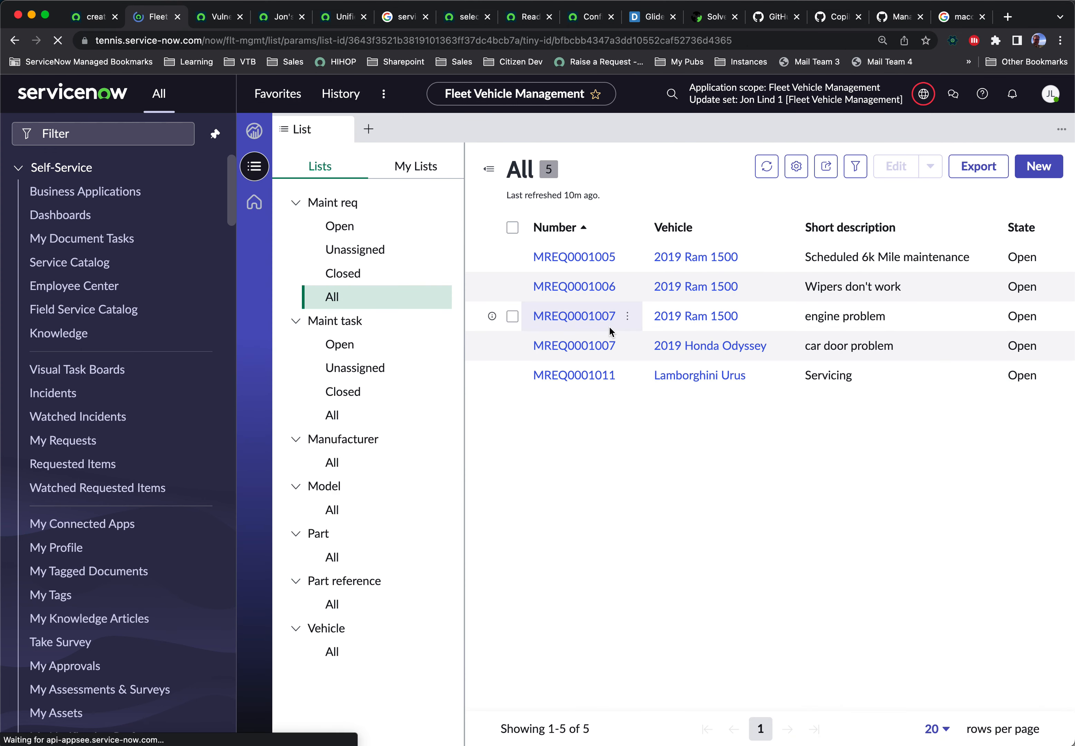